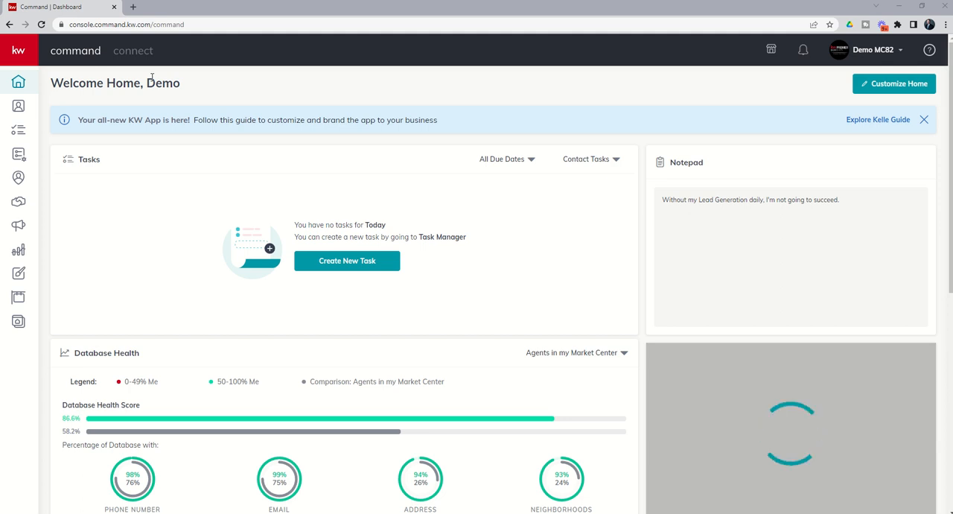
{"action": "mouse_move", "coordinate": [149, 101]}
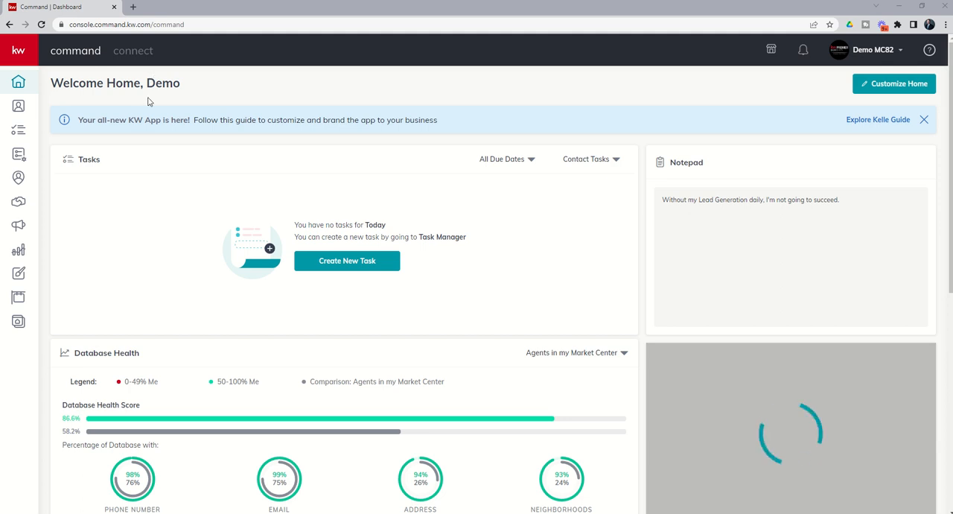
{"action": "mouse_move", "coordinate": [143, 119]}
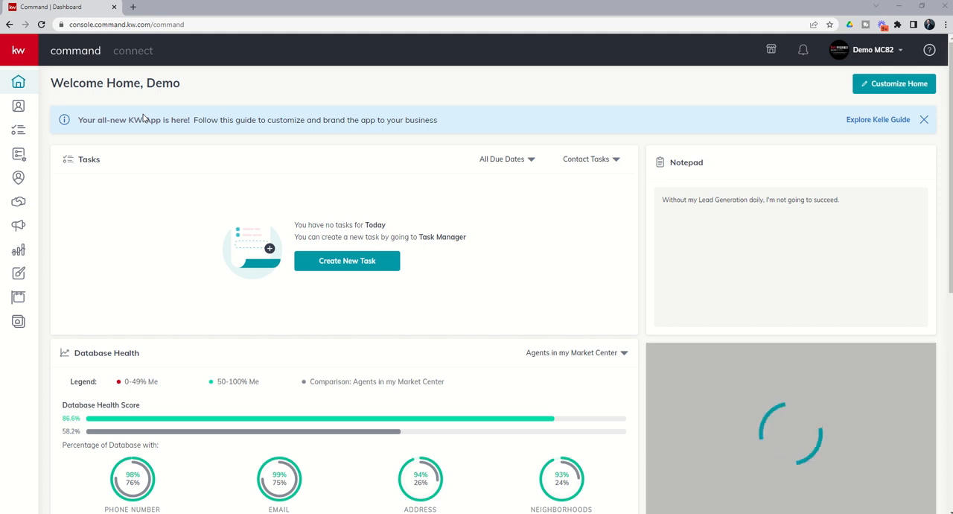
{"action": "mouse_move", "coordinate": [146, 256]}
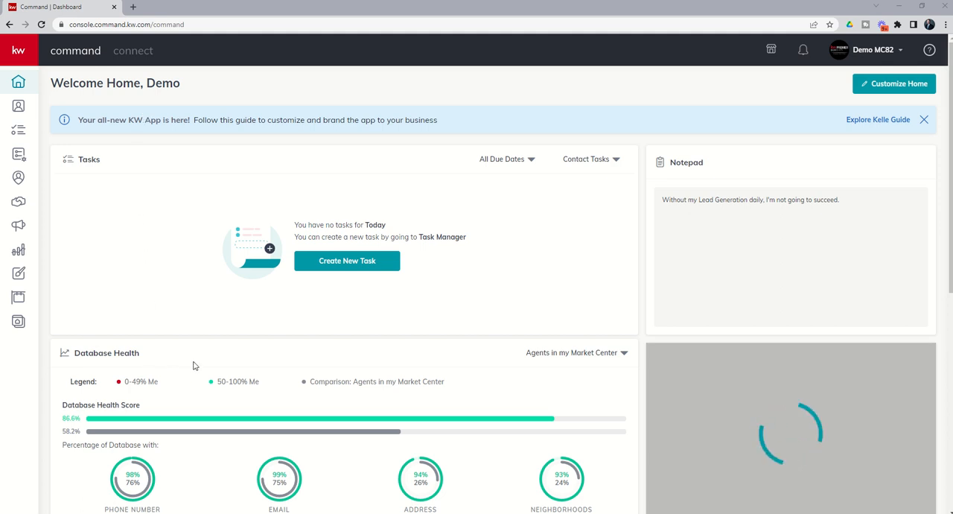
{"action": "mouse_move", "coordinate": [285, 490]}
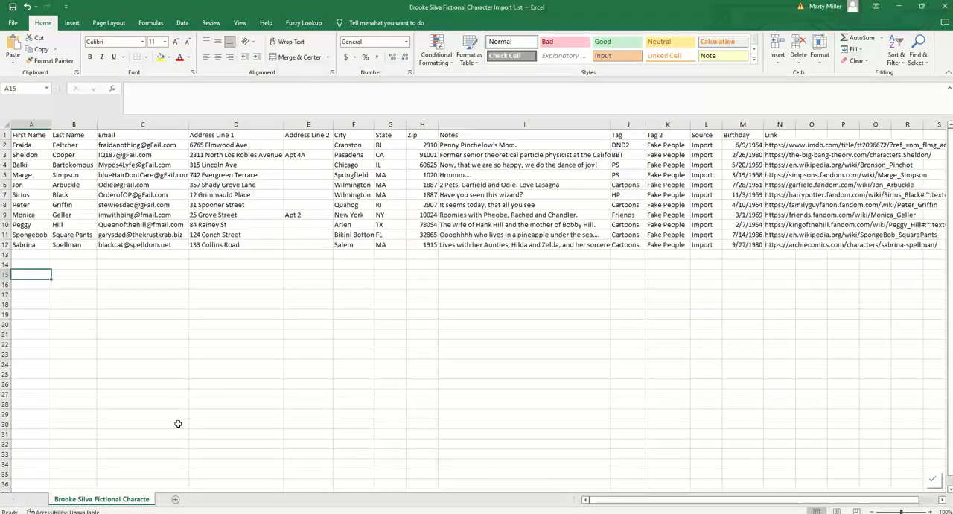
{"action": "mouse_move", "coordinate": [53, 399]}
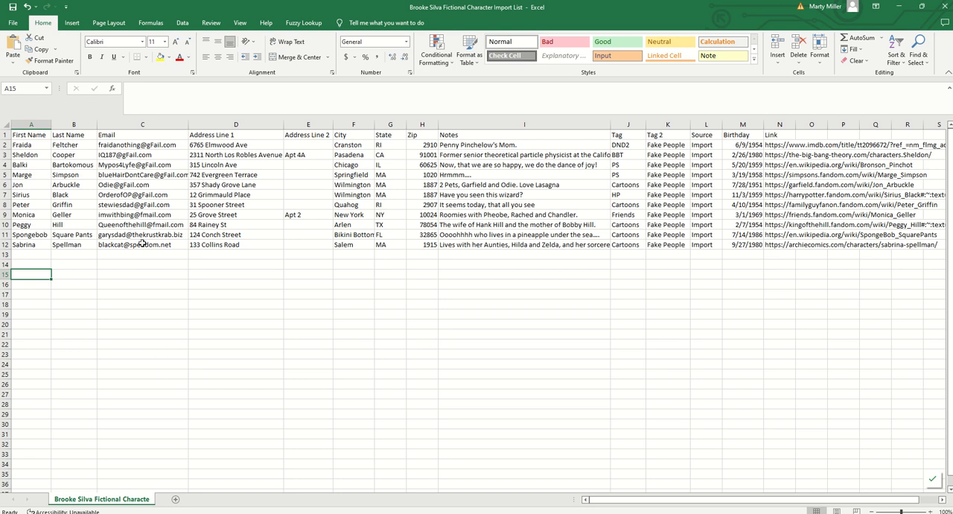
{"action": "mouse_move", "coordinate": [203, 235]}
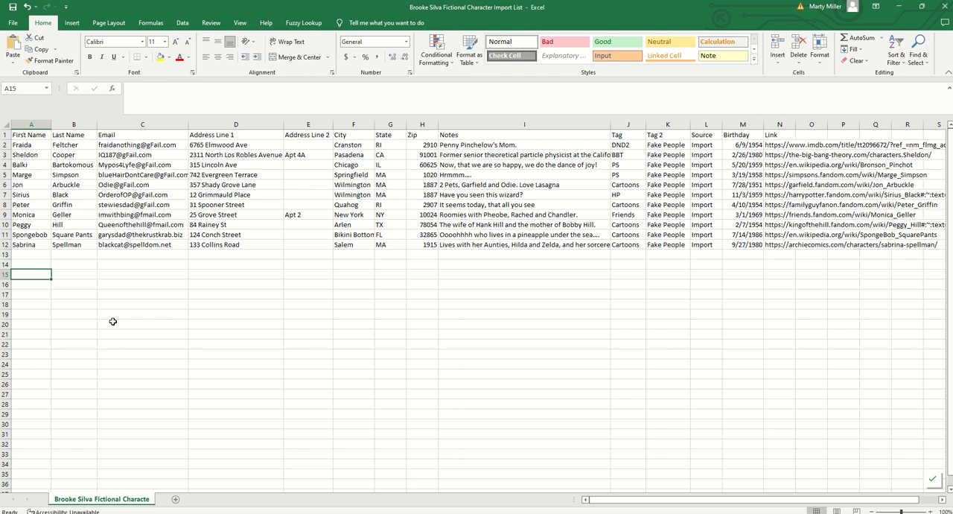
{"action": "mouse_move", "coordinate": [223, 402]}
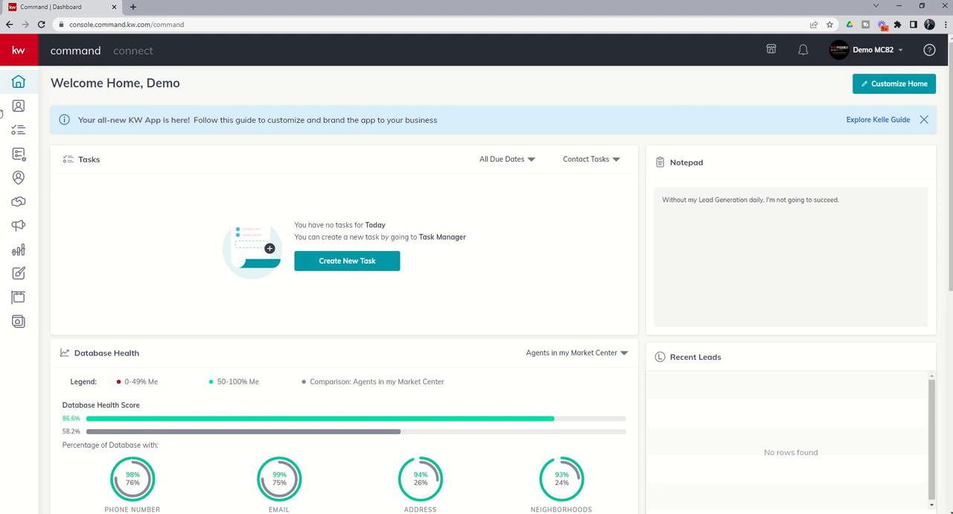
Step: Go from the dashboard to the Contacts list with its two existing contacts
{"action": "left_click", "coordinate": [18, 106]}
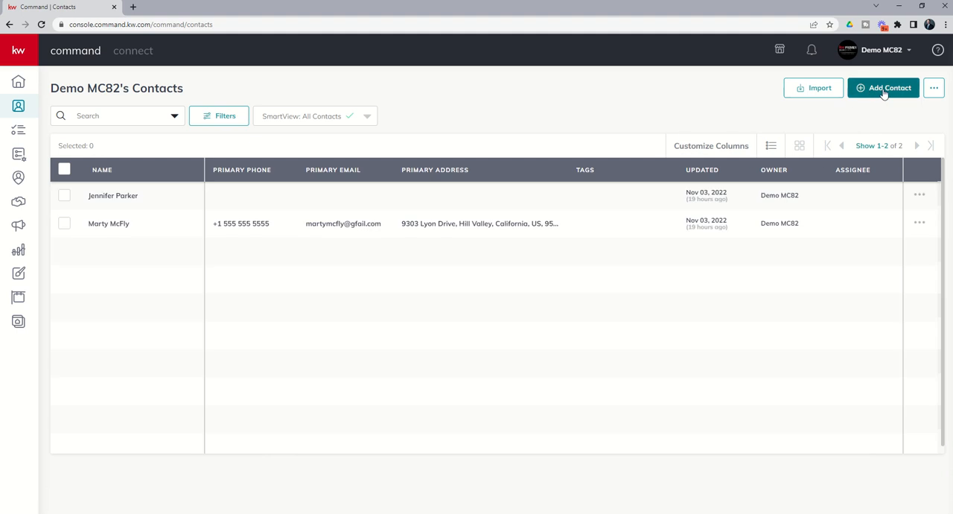
{"action": "mouse_move", "coordinate": [813, 94]}
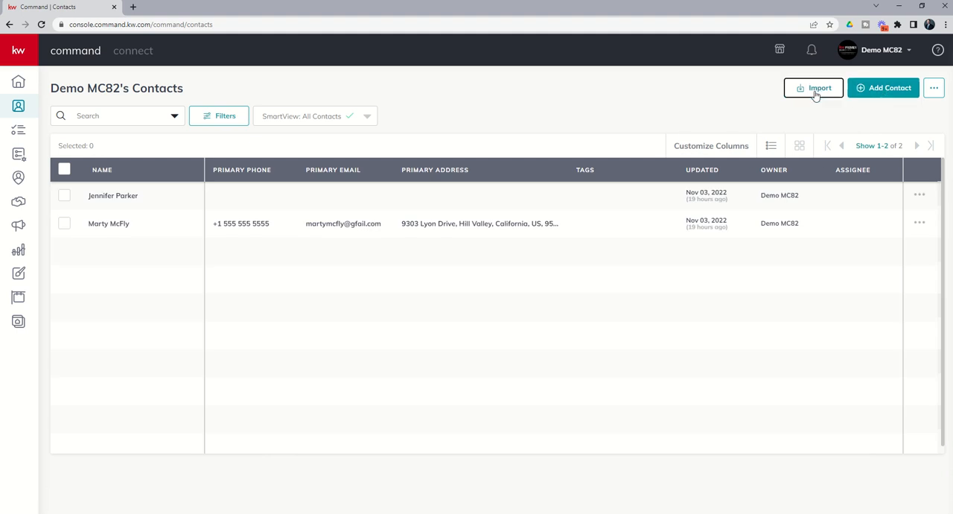
Step: Start a contact import and upload the fictional-characters CSV file
{"action": "left_click", "coordinate": [812, 88]}
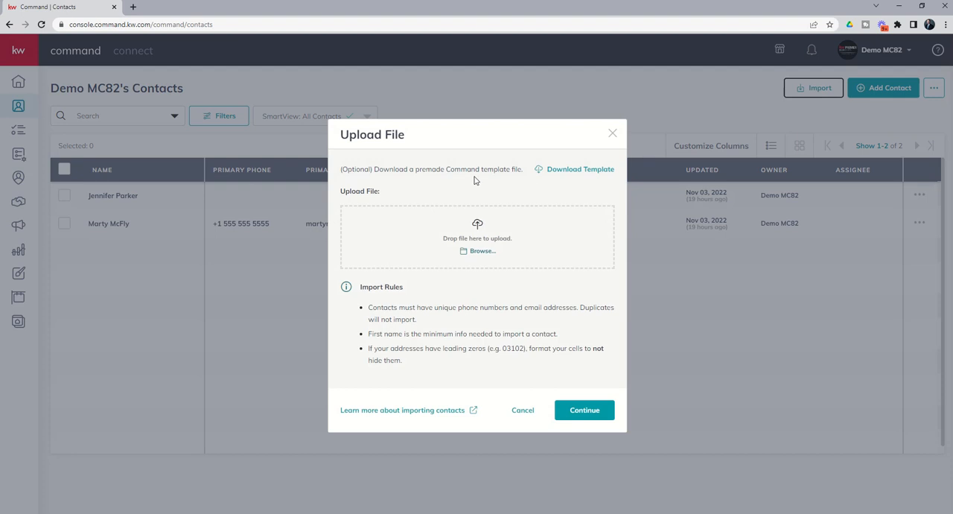
{"action": "mouse_move", "coordinate": [554, 152]}
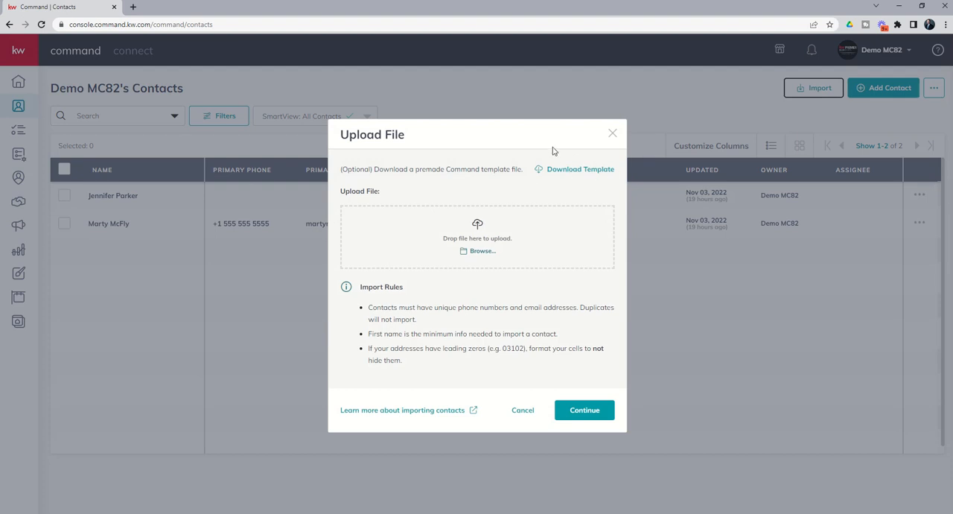
{"action": "mouse_move", "coordinate": [585, 186]}
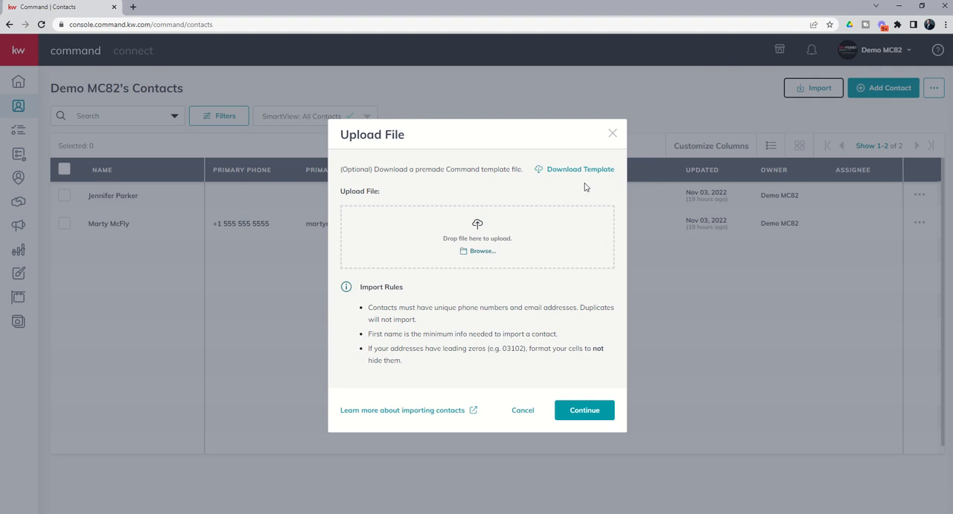
{"action": "mouse_move", "coordinate": [557, 199]}
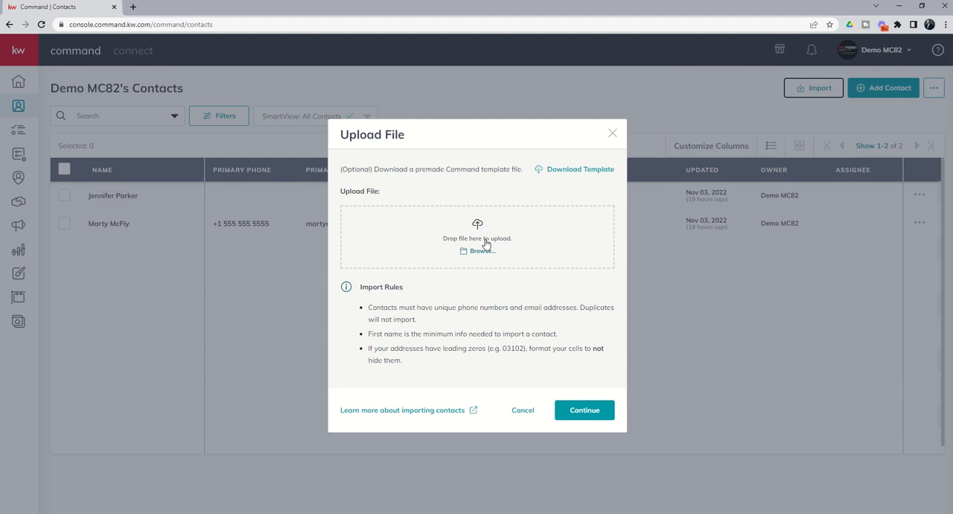
{"action": "mouse_move", "coordinate": [481, 247]}
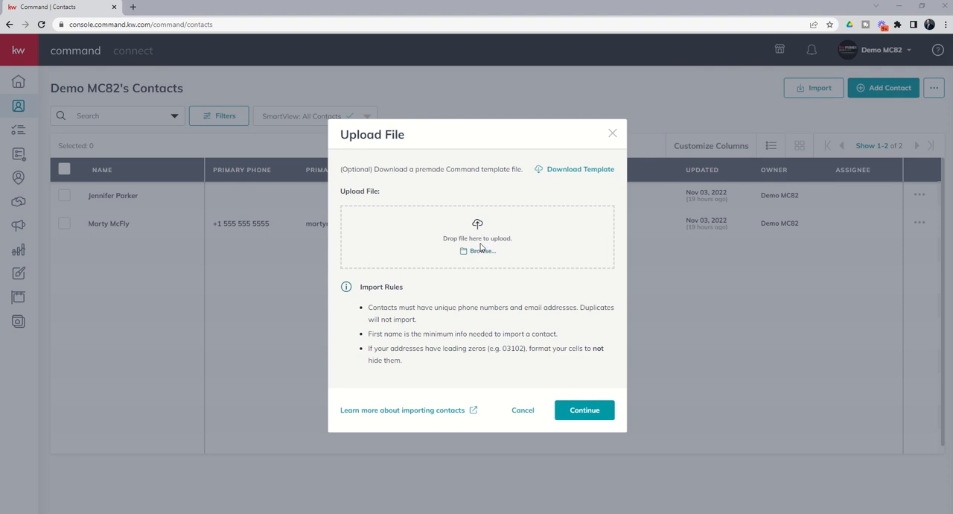
{"action": "mouse_move", "coordinate": [483, 247]}
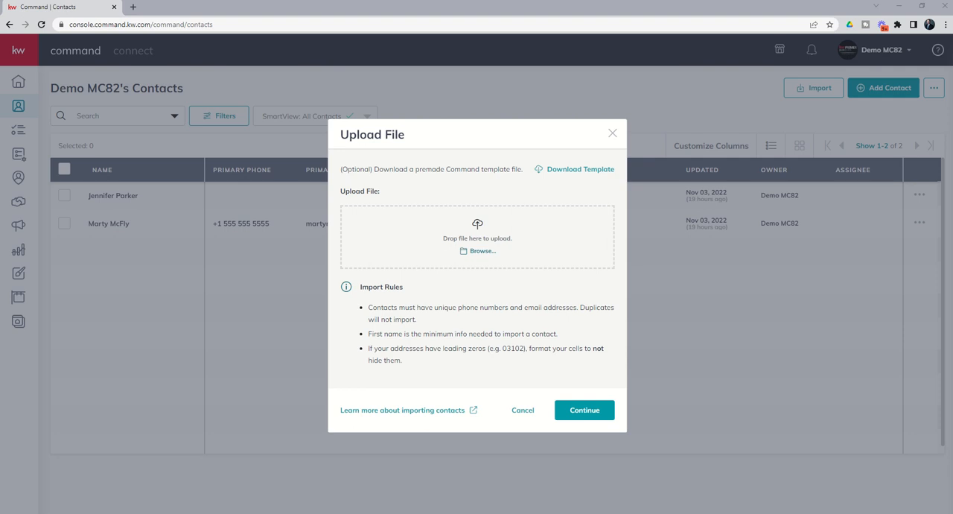
{"action": "left_click", "coordinate": [481, 250]}
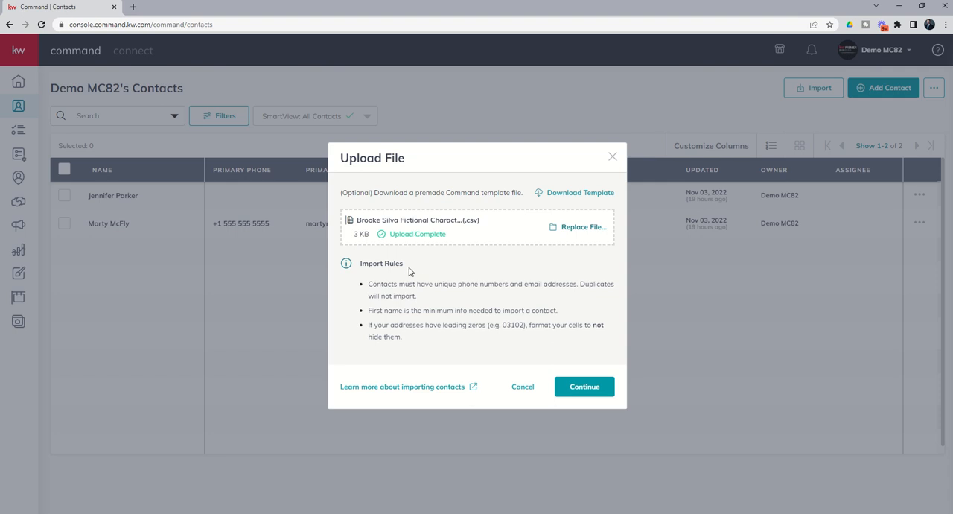
{"action": "mouse_move", "coordinate": [393, 286]}
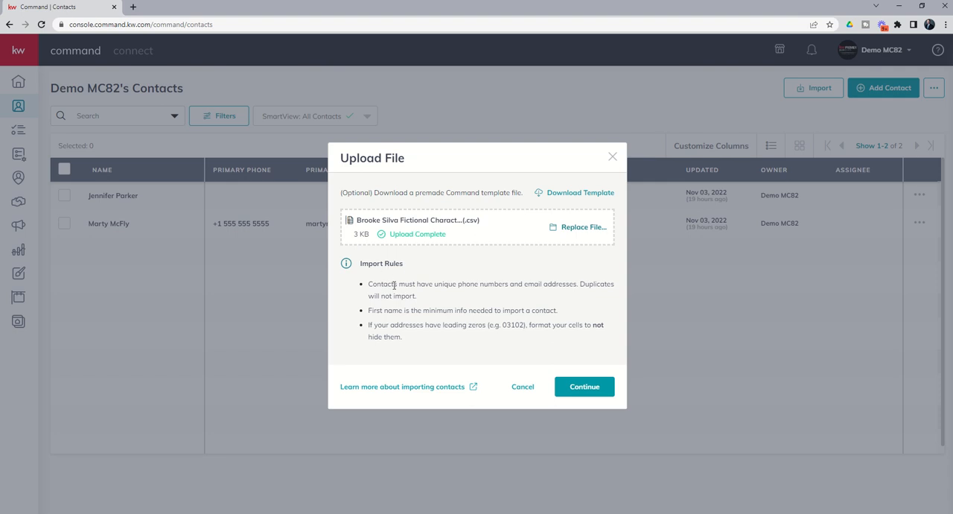
{"action": "mouse_move", "coordinate": [424, 308]}
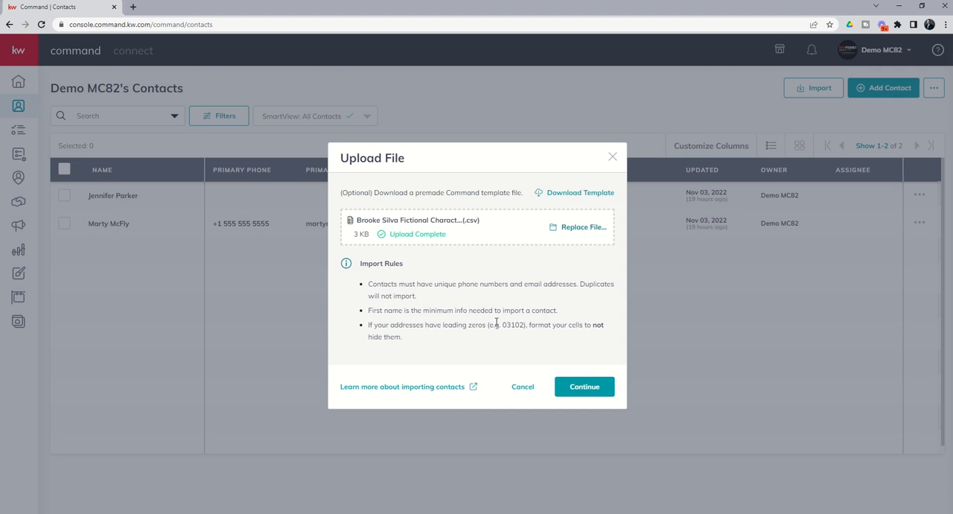
{"action": "mouse_move", "coordinate": [462, 333]}
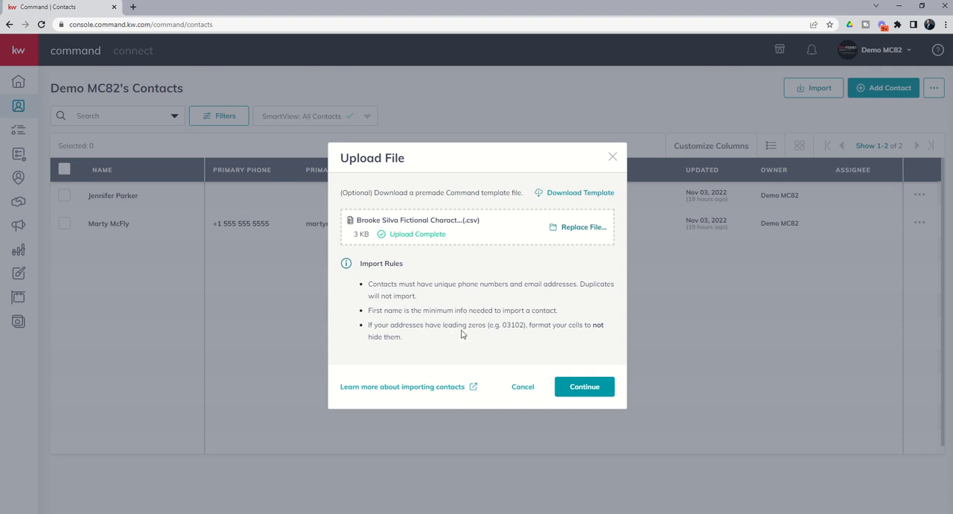
{"action": "mouse_move", "coordinate": [500, 326]}
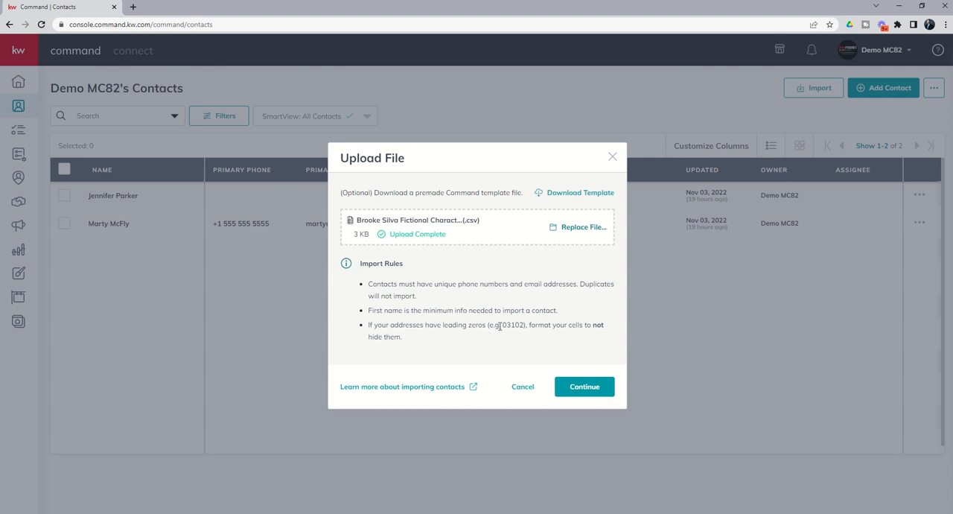
{"action": "mouse_move", "coordinate": [506, 326]}
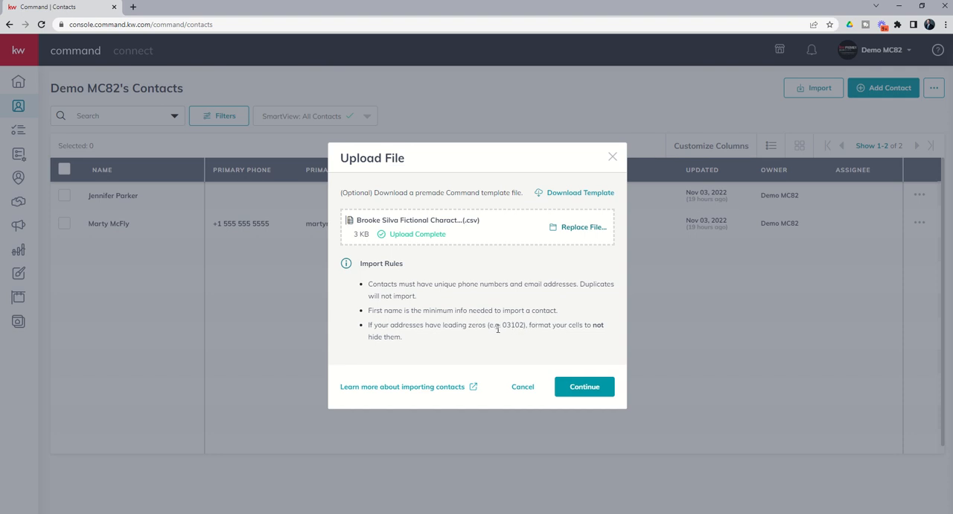
{"action": "mouse_move", "coordinate": [466, 335]}
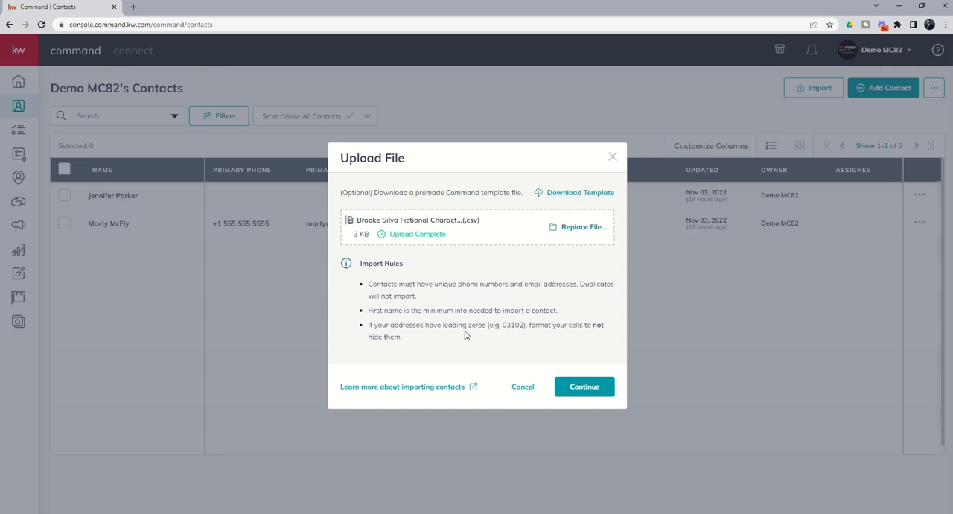
Step: Proceed to Match Fields and map the First Name and Last Name columns to their fields
{"action": "left_click", "coordinate": [583, 385]}
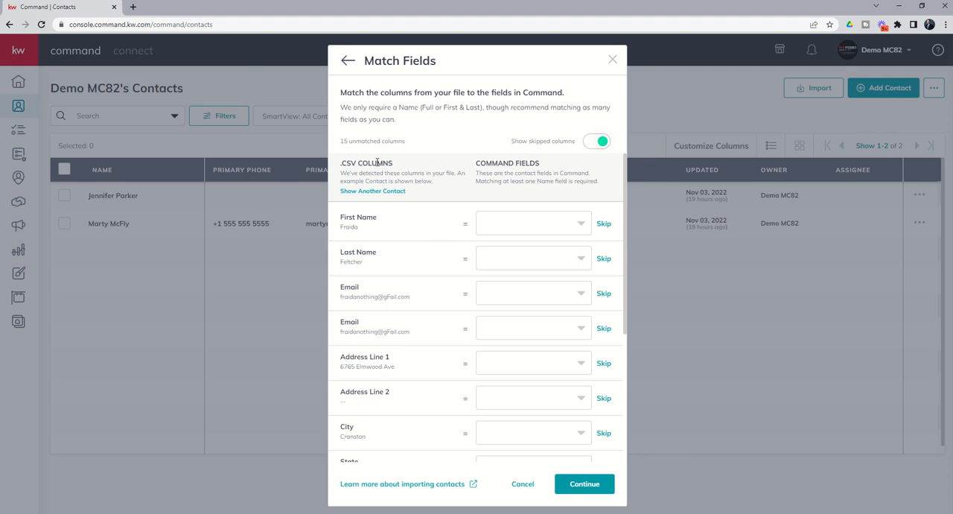
{"action": "mouse_move", "coordinate": [378, 156]}
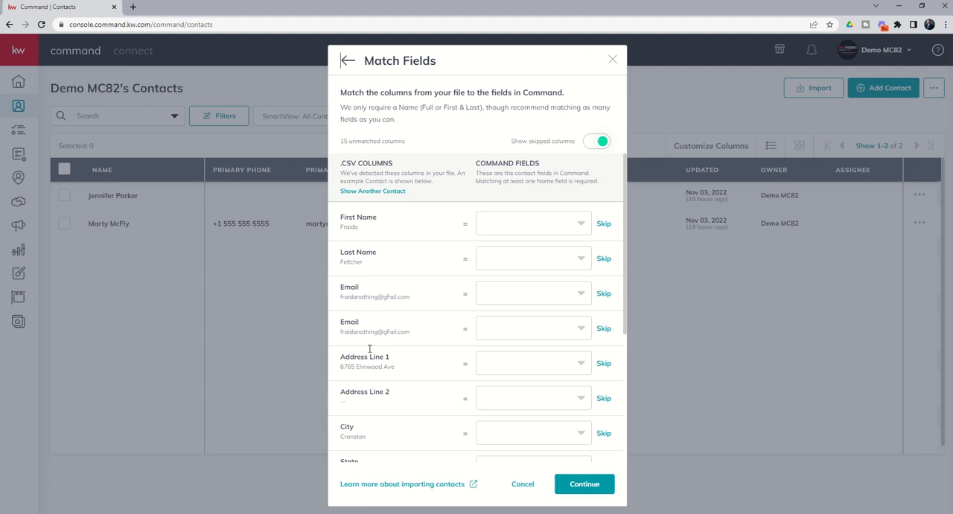
{"action": "mouse_move", "coordinate": [437, 230]}
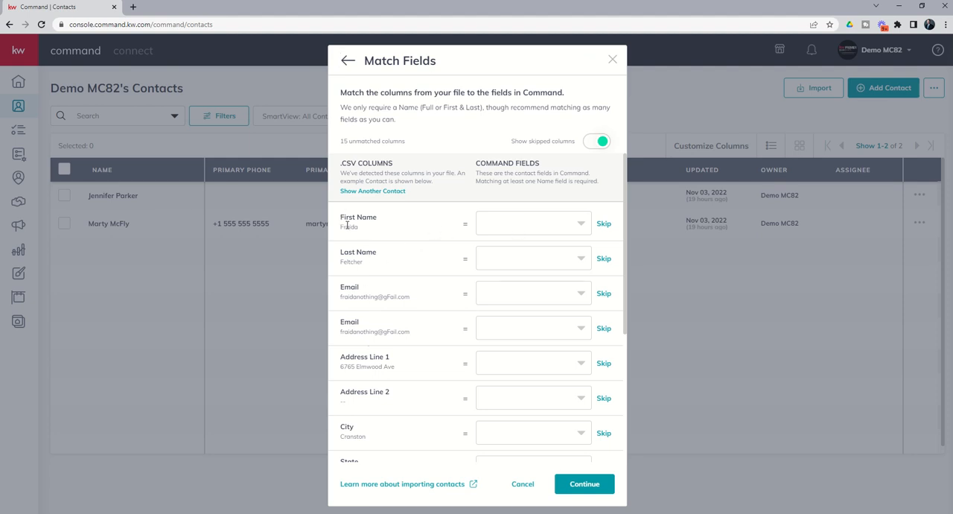
{"action": "left_click", "coordinate": [533, 223]}
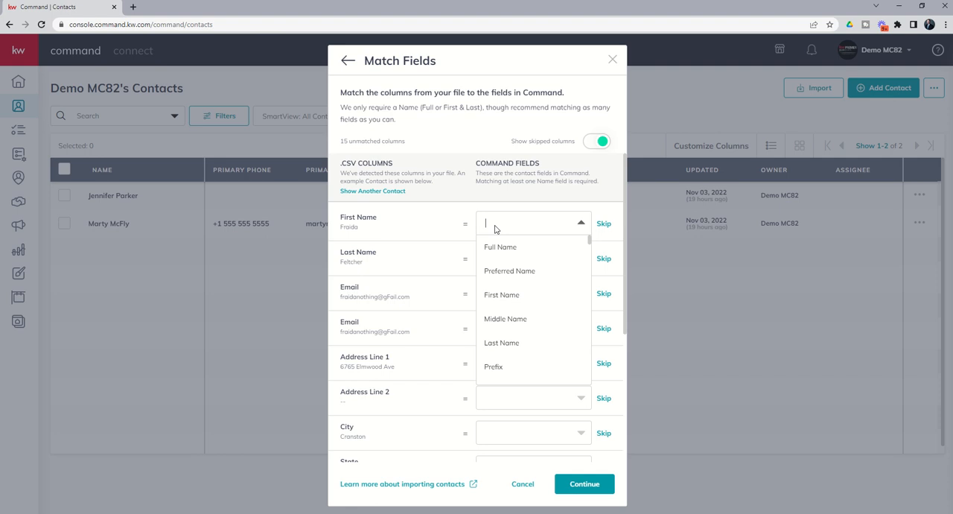
{"action": "type", "text": "first"}
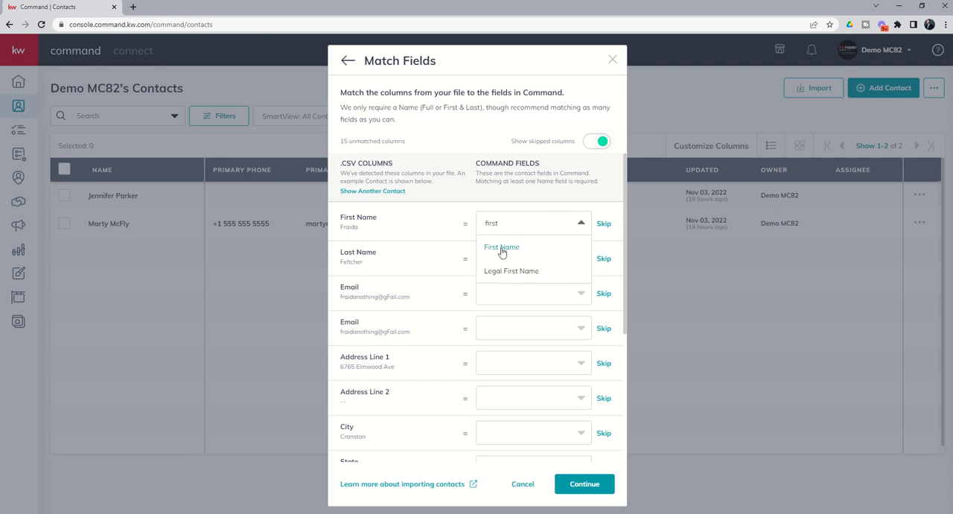
{"action": "left_click", "coordinate": [501, 247]}
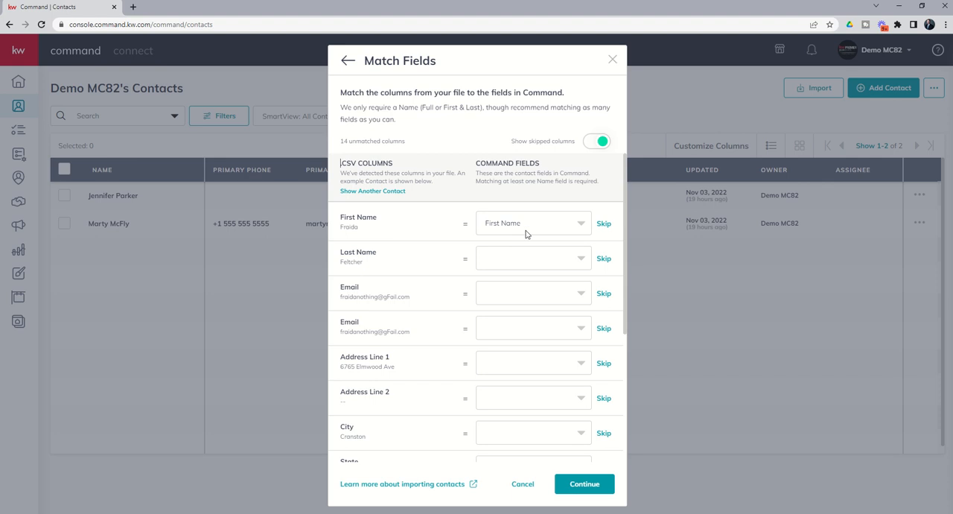
{"action": "left_click", "coordinate": [533, 258]}
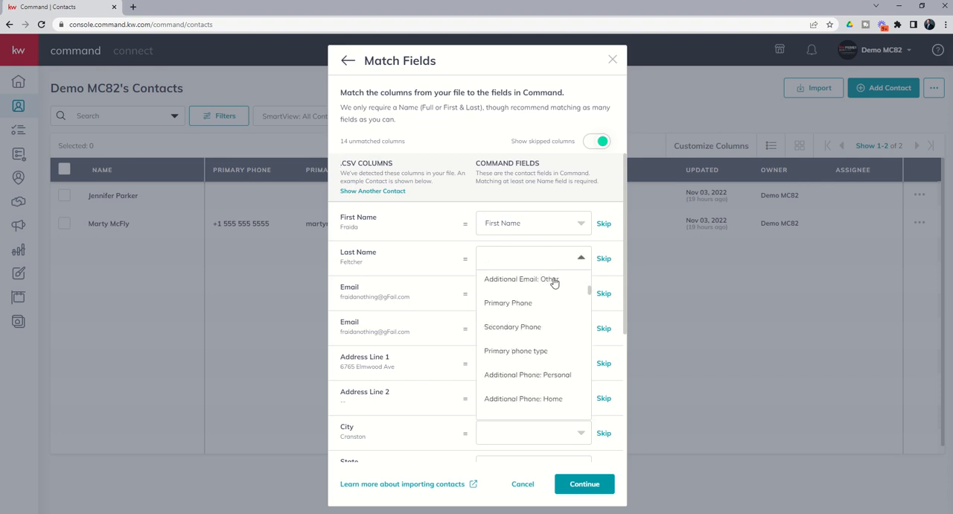
{"action": "scroll", "scroll_direction": "down", "scroll_amount": 3}
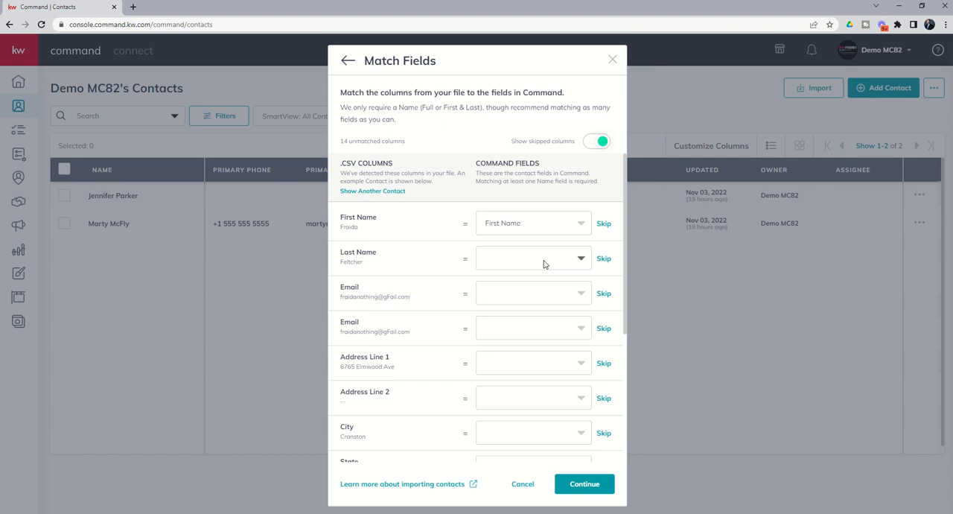
{"action": "type", "text": "Last n"}
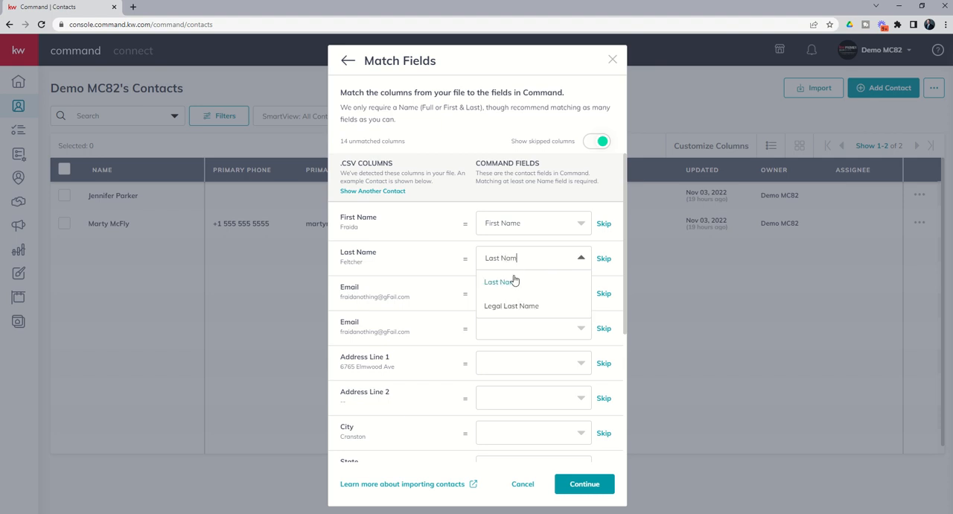
{"action": "left_click", "coordinate": [497, 282]}
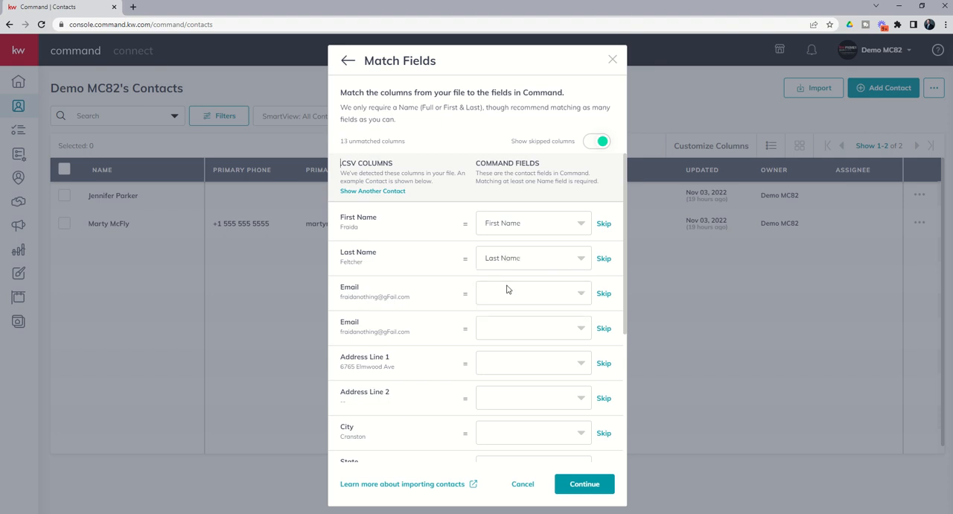
Step: Map the email column to Primary Email and skip the duplicate email column
{"action": "left_click", "coordinate": [533, 293]}
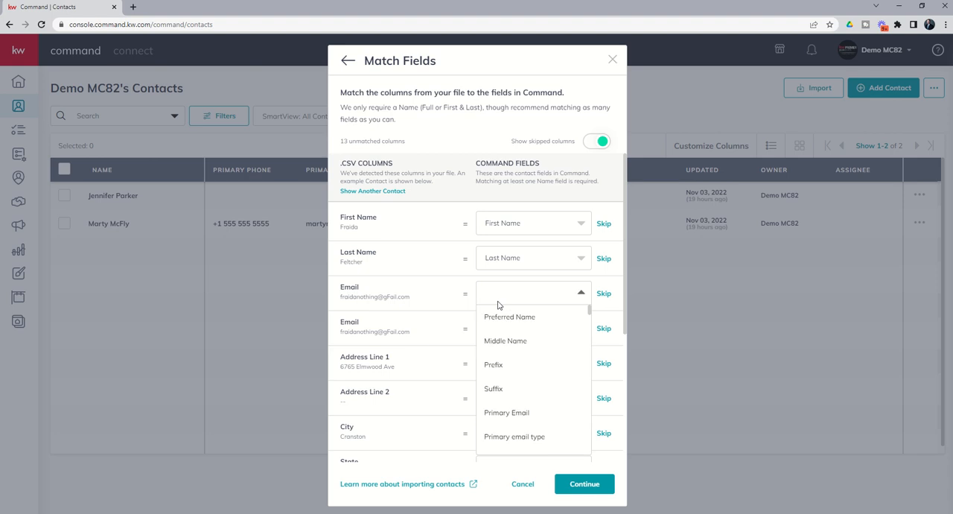
{"action": "type", "text": "email"}
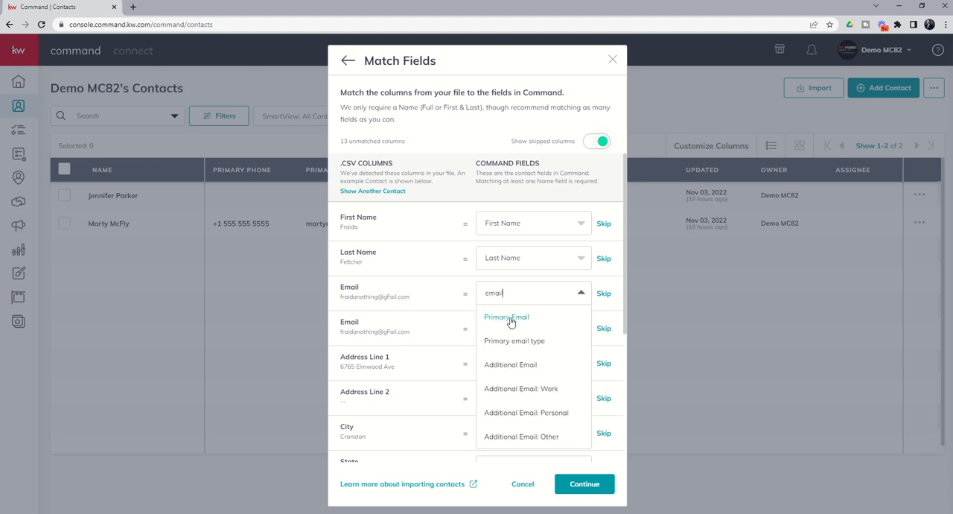
{"action": "left_click", "coordinate": [506, 316]}
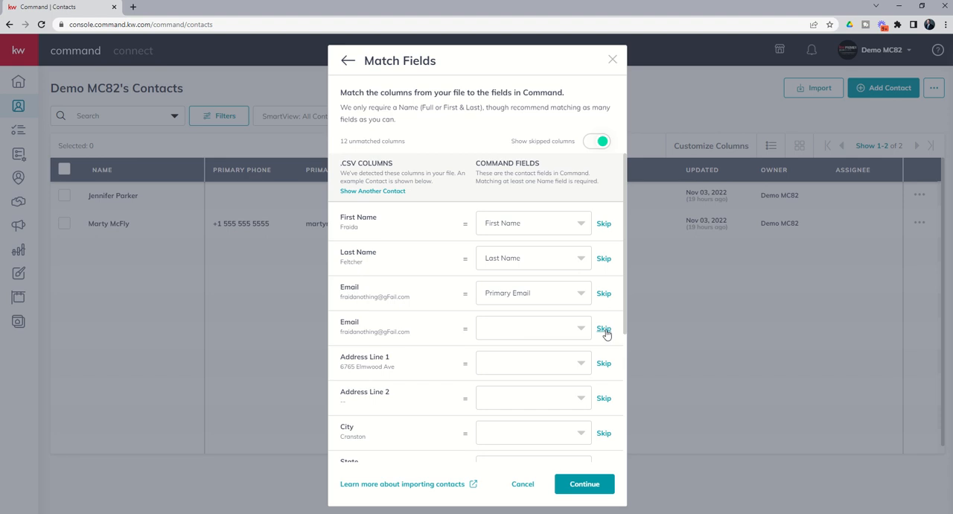
{"action": "left_click", "coordinate": [604, 328]}
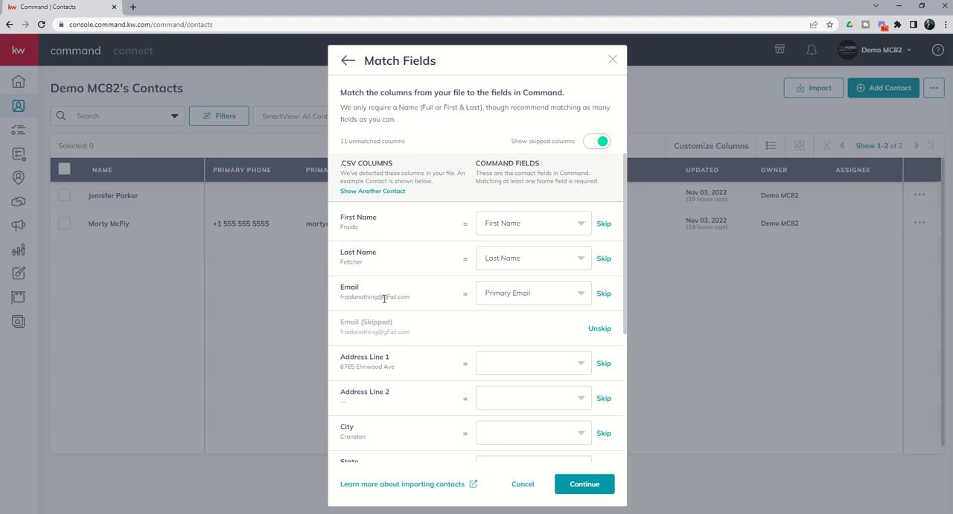
Step: Map address line 1 and zip to the Primary Address line one and Zip/Postal Code fields
{"action": "scroll", "scroll_direction": "down", "scroll_amount": 3}
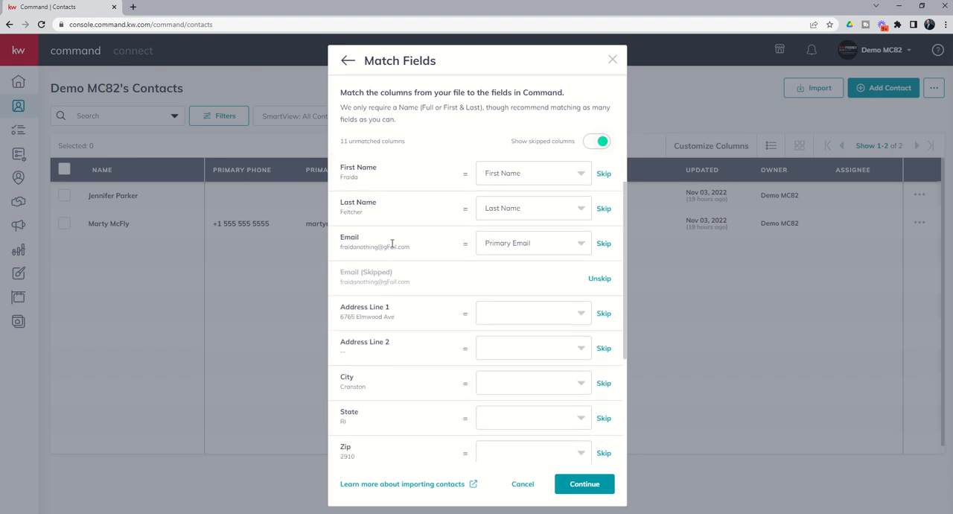
{"action": "mouse_move", "coordinate": [506, 318]}
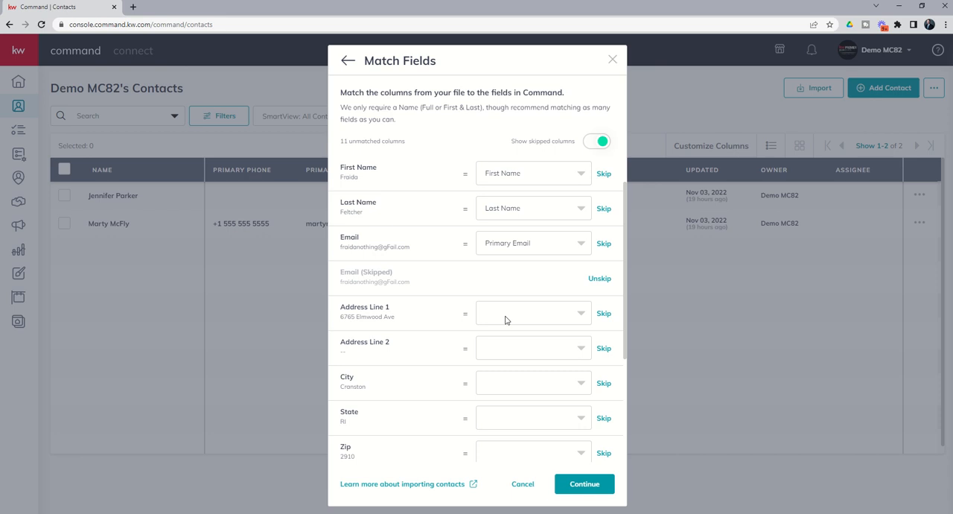
{"action": "type", "text": "adre"}
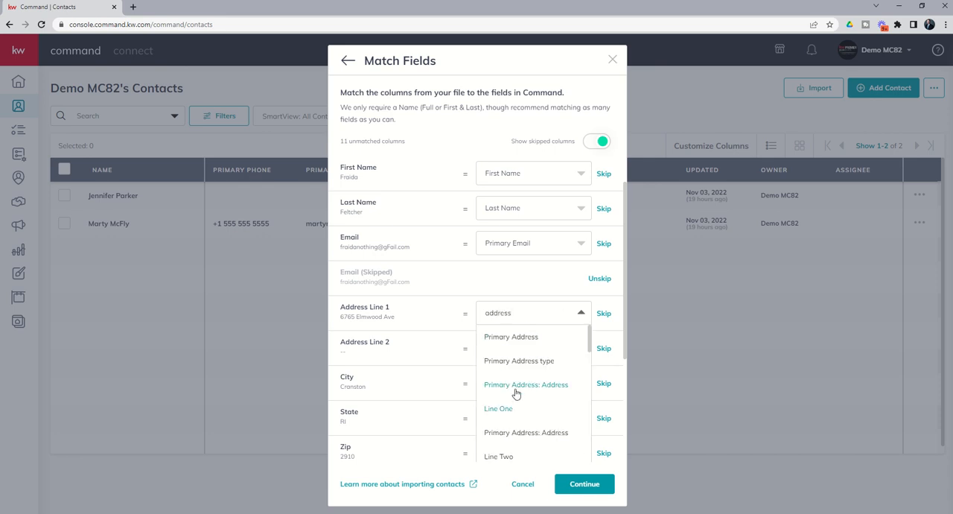
{"action": "left_click", "coordinate": [525, 392]}
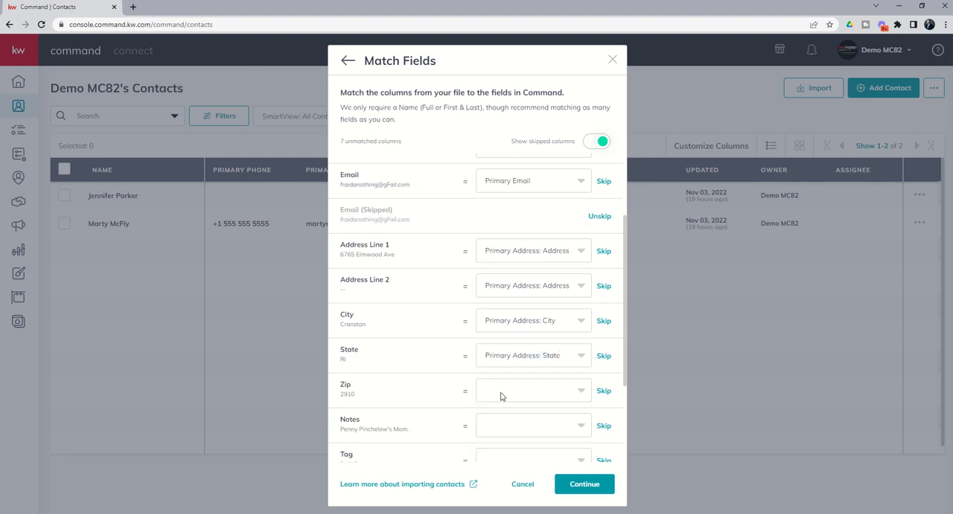
{"action": "left_click", "coordinate": [533, 390]}
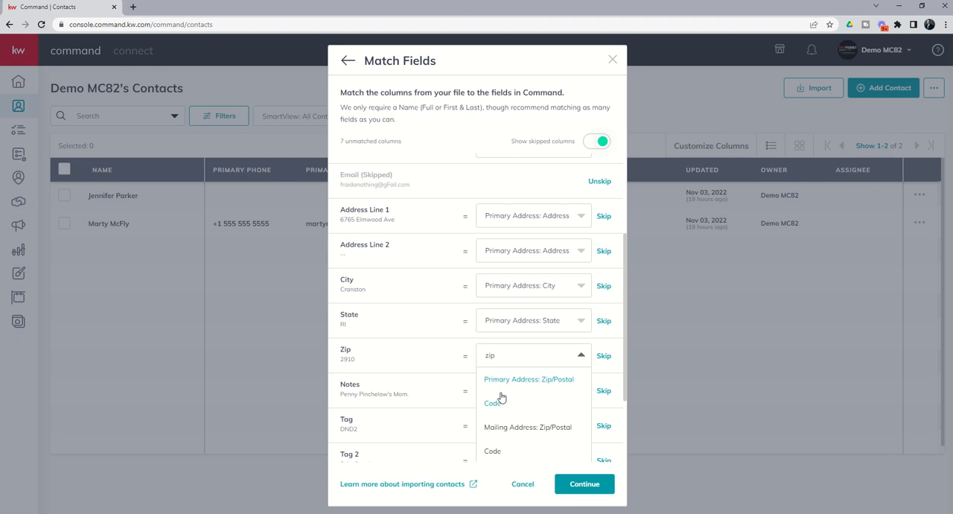
{"action": "left_click", "coordinate": [528, 385]}
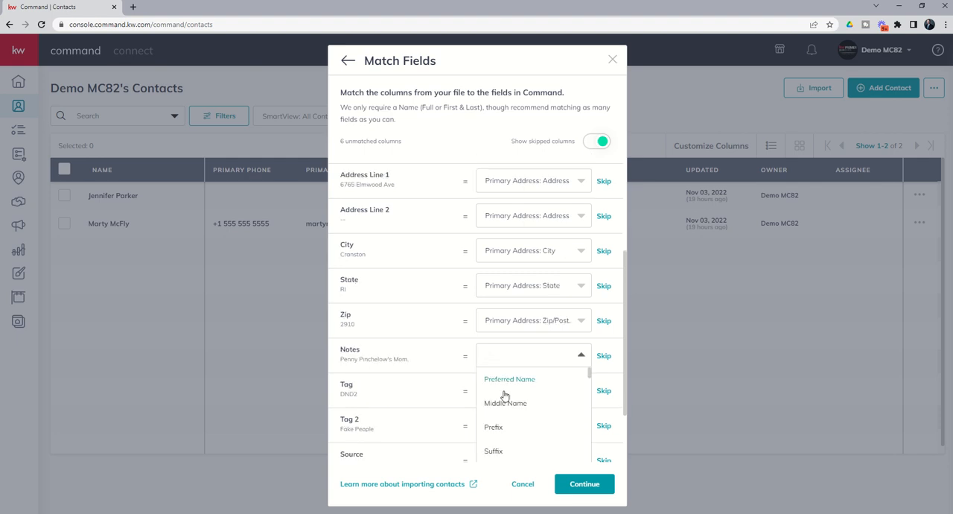
Step: Map notes to Notes, both tag columns to Tags, source to Lead Source and birthday to Birthday
{"action": "type", "text": "notes"}
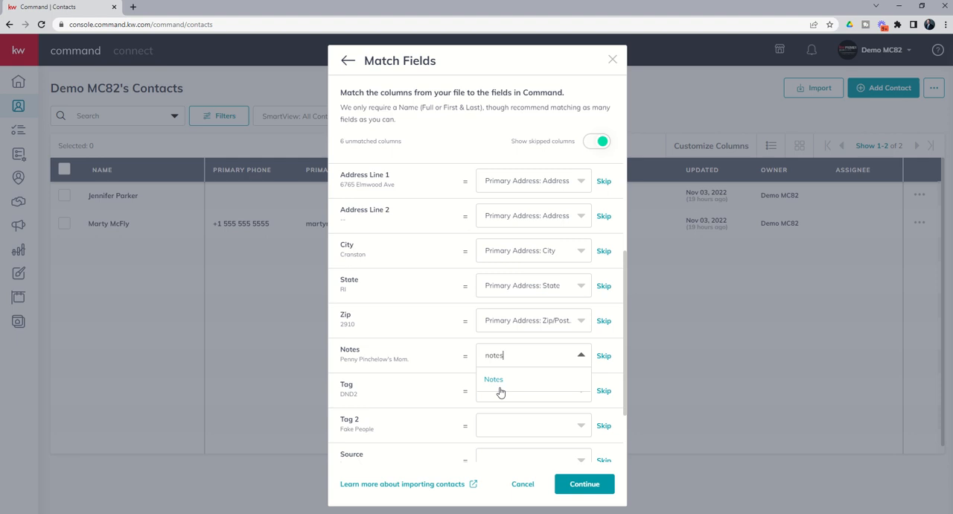
{"action": "left_click", "coordinate": [493, 378]}
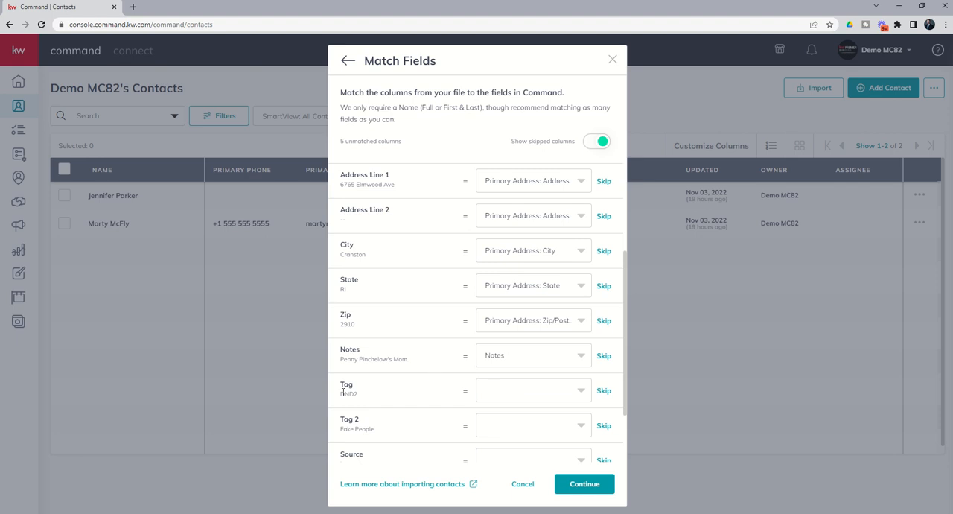
{"action": "mouse_move", "coordinate": [357, 387]}
{"action": "type", "text": "tag"}
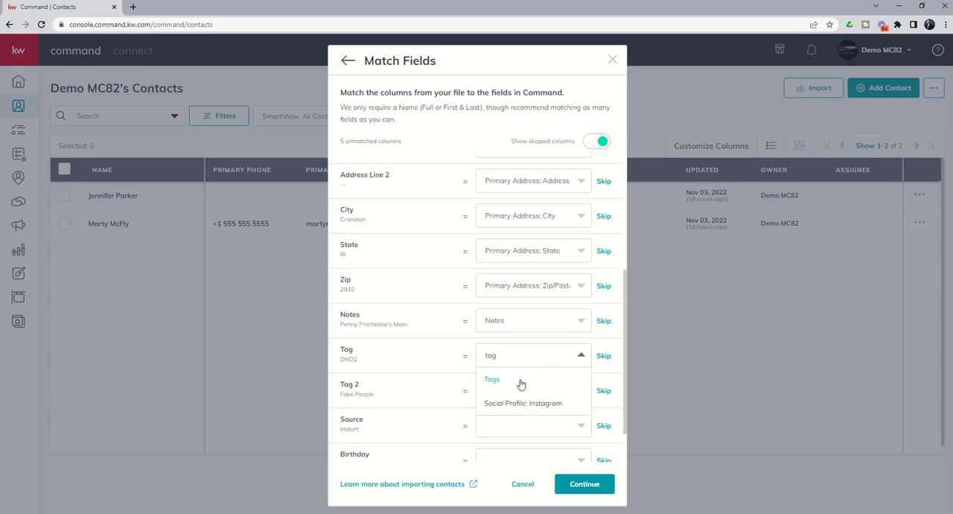
{"action": "left_click", "coordinate": [491, 379]}
{"action": "type", "text": "tags"}
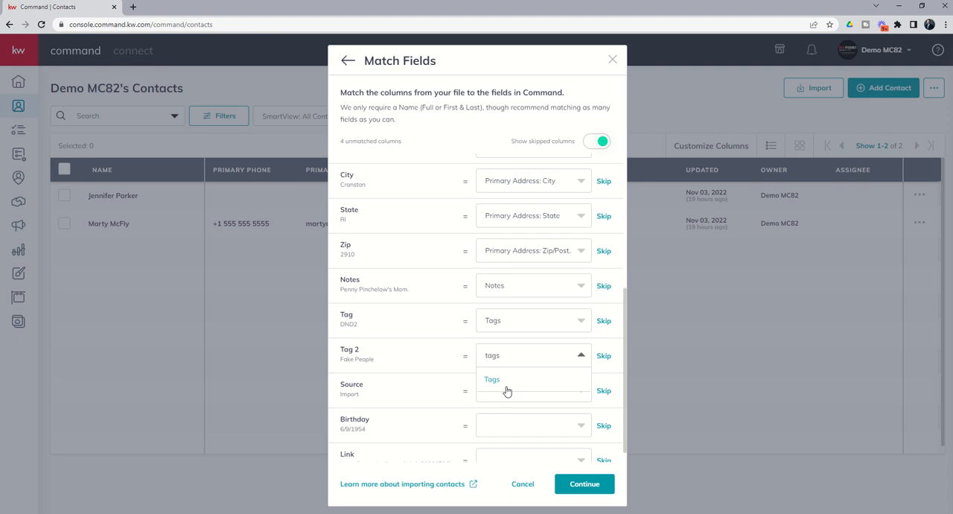
{"action": "left_click", "coordinate": [491, 378]}
{"action": "type", "text": "sour"}
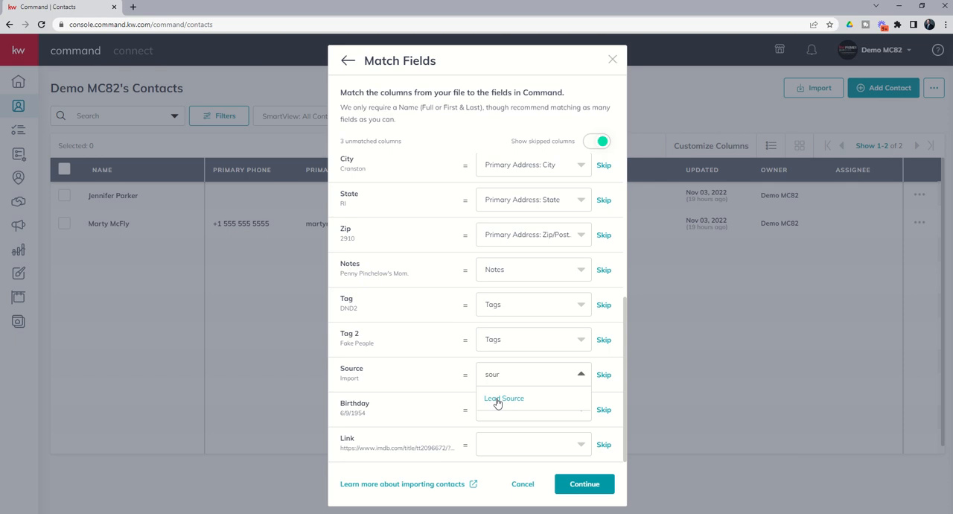
{"action": "left_click", "coordinate": [503, 399]}
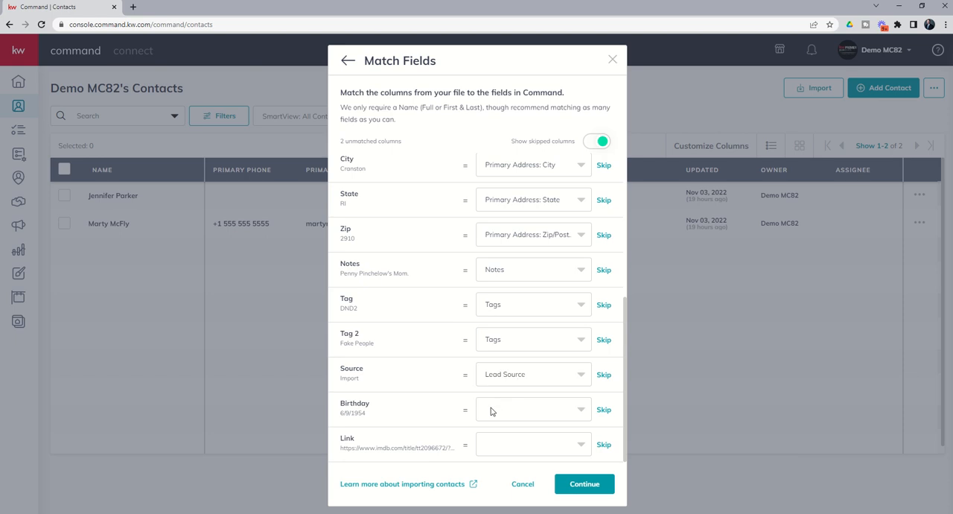
{"action": "type", "text": "birthda"}
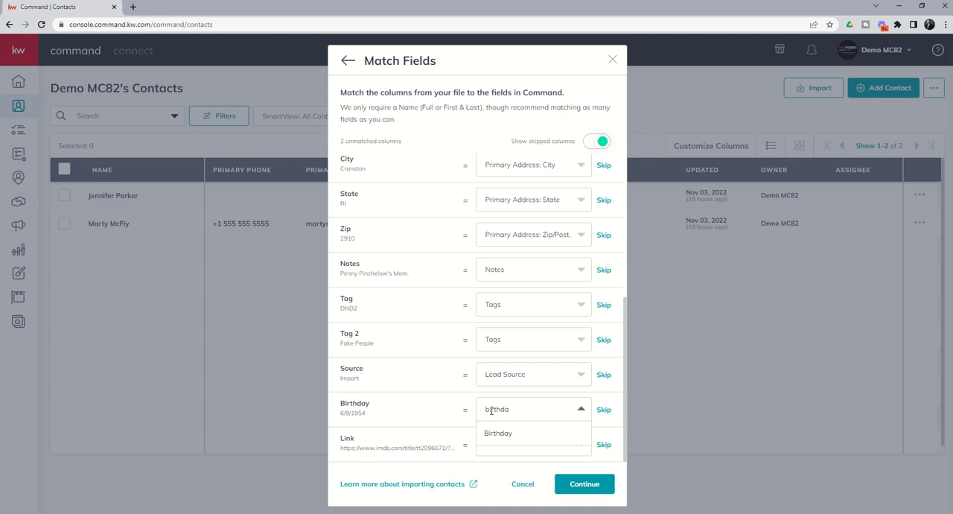
{"action": "left_click", "coordinate": [497, 433]}
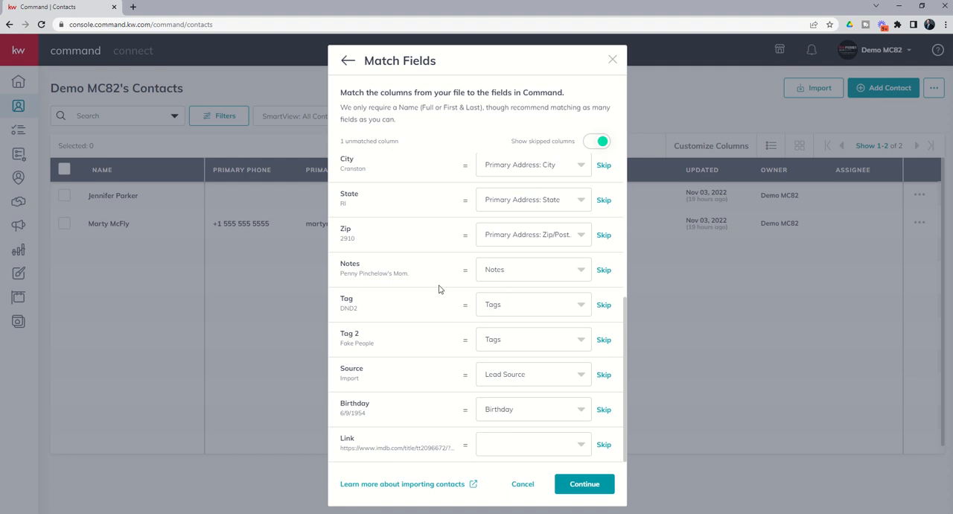
{"action": "mouse_move", "coordinate": [363, 441]}
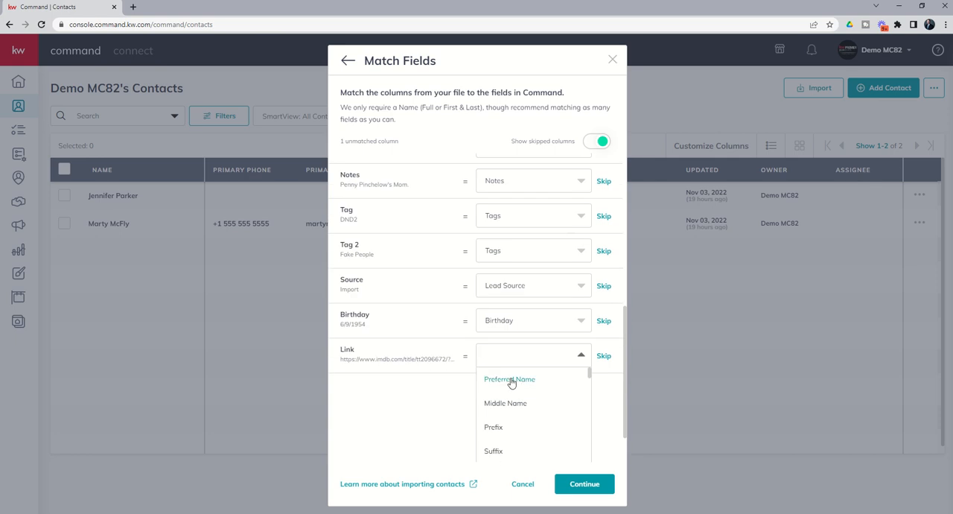
Step: Map the link column to Social Profile: Website and confirm every row is matched
{"action": "type", "text": "social"}
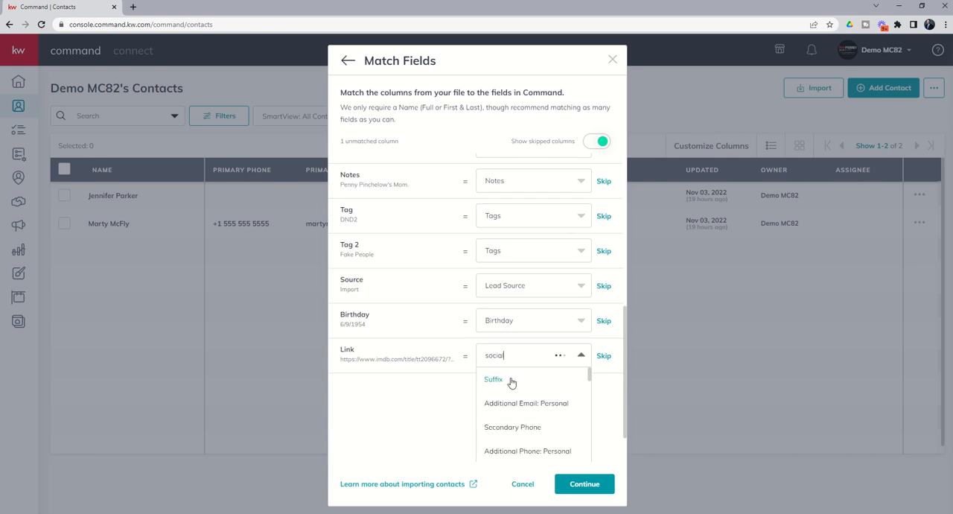
{"action": "type", "text": "social"}
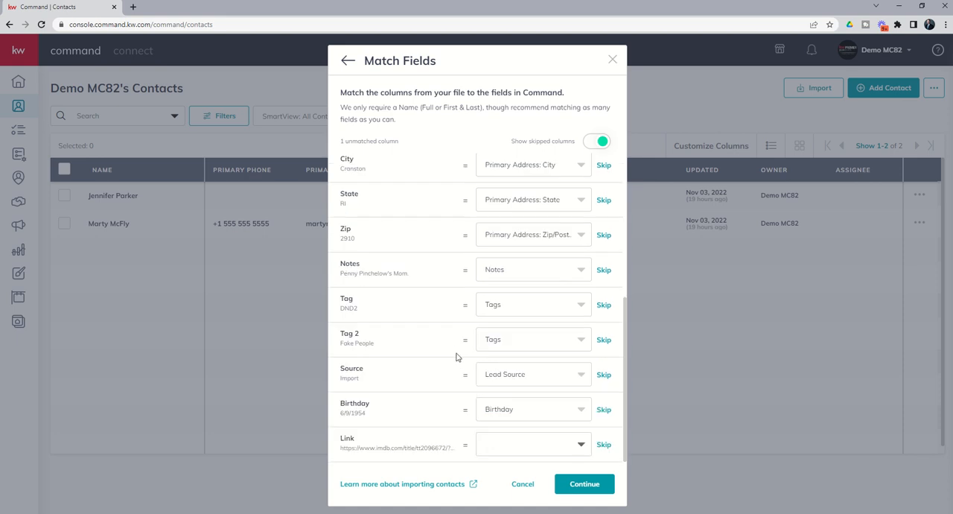
{"action": "type", "text": "webs"}
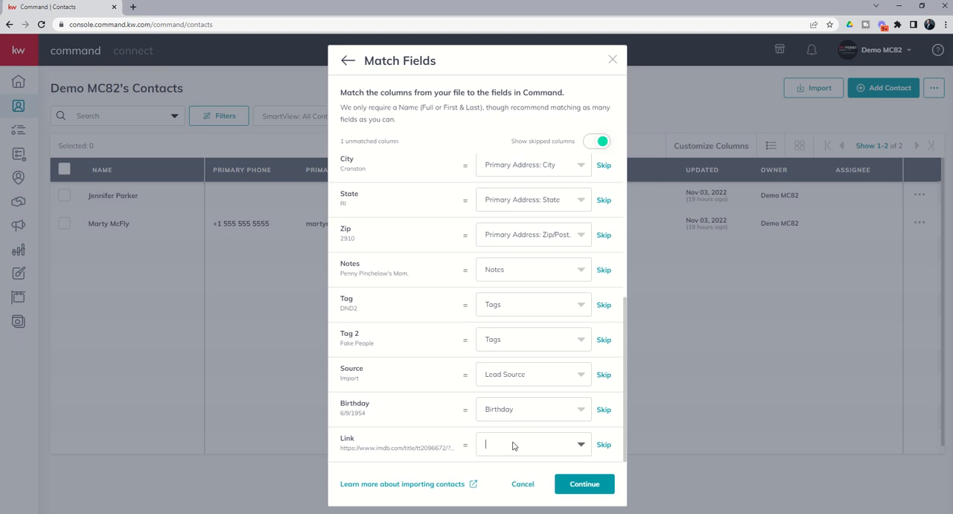
{"action": "type", "text": "social Profile: Website"}
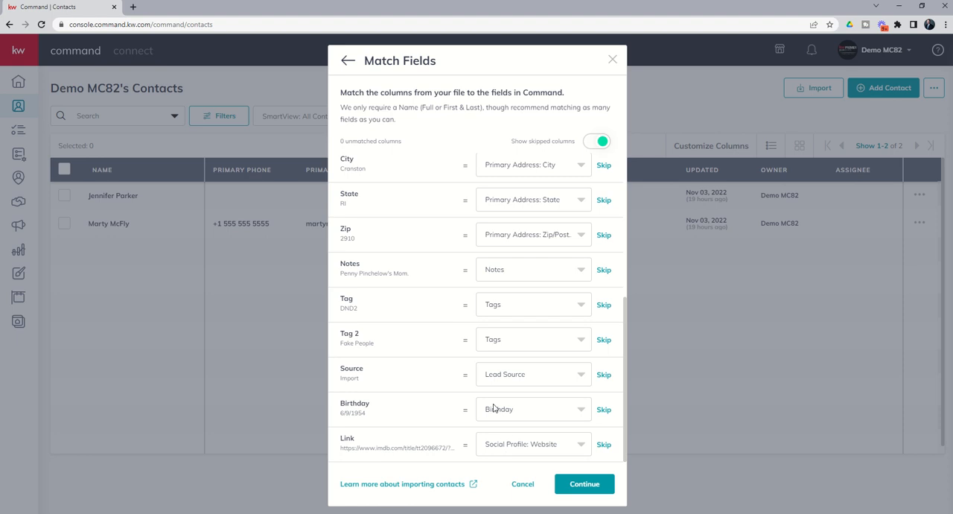
{"action": "mouse_move", "coordinate": [399, 448]}
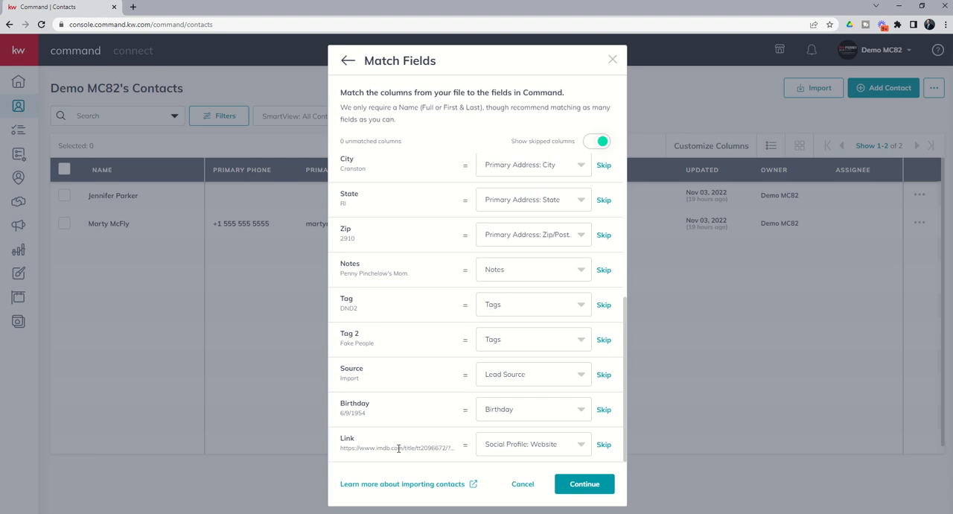
{"action": "mouse_move", "coordinate": [457, 268]}
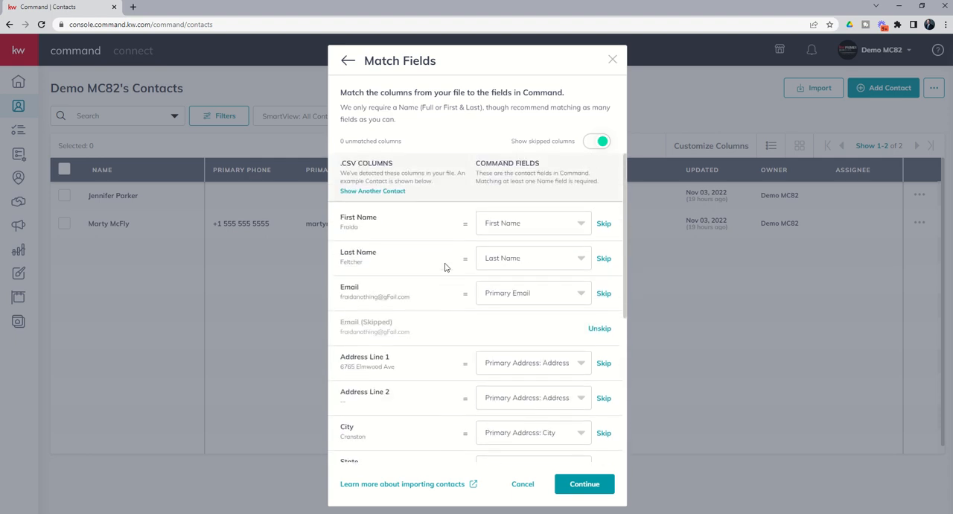
{"action": "scroll", "scroll_direction": "down", "scroll_amount": 3}
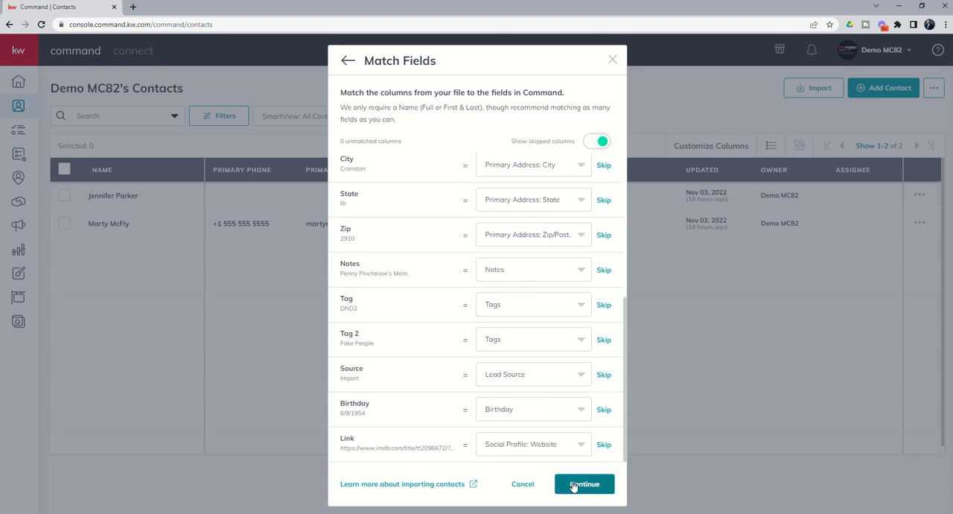
Step: Proceed to Review & Finalize Import and preview the second contact's mapped fields
{"action": "left_click", "coordinate": [583, 482]}
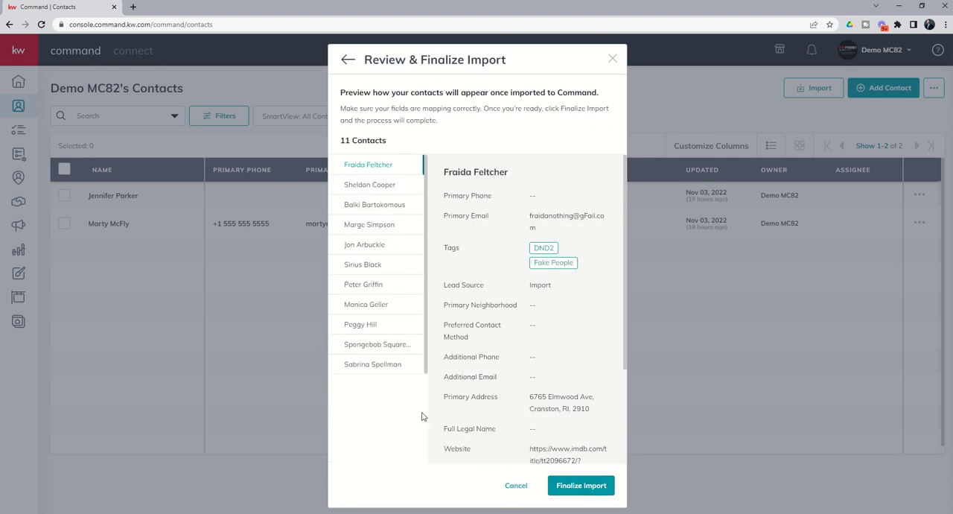
{"action": "mouse_move", "coordinate": [375, 179]}
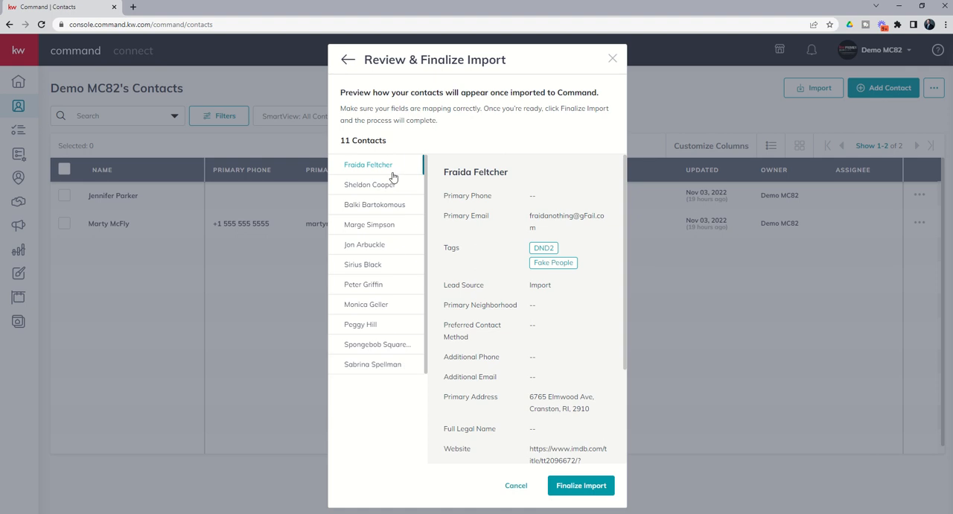
{"action": "mouse_move", "coordinate": [375, 168]}
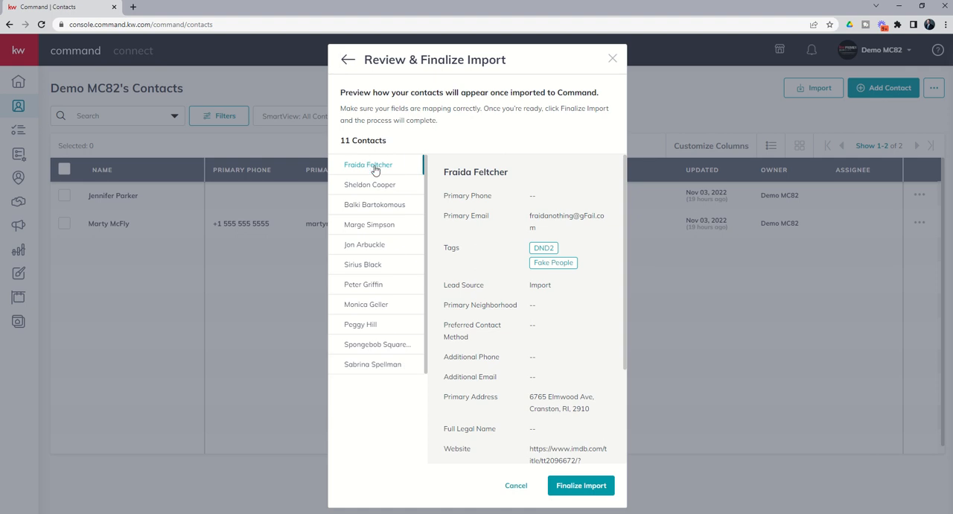
{"action": "mouse_move", "coordinate": [320, 496]}
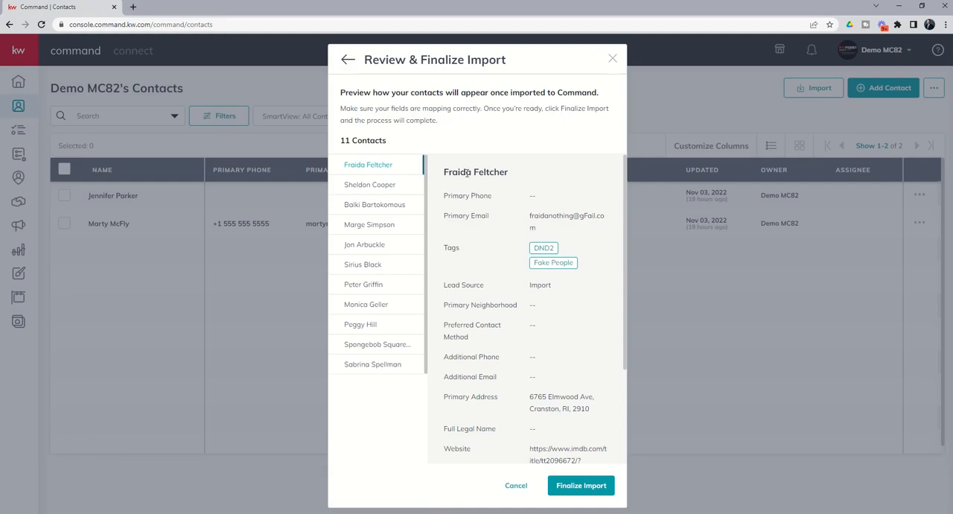
{"action": "mouse_move", "coordinate": [479, 176]}
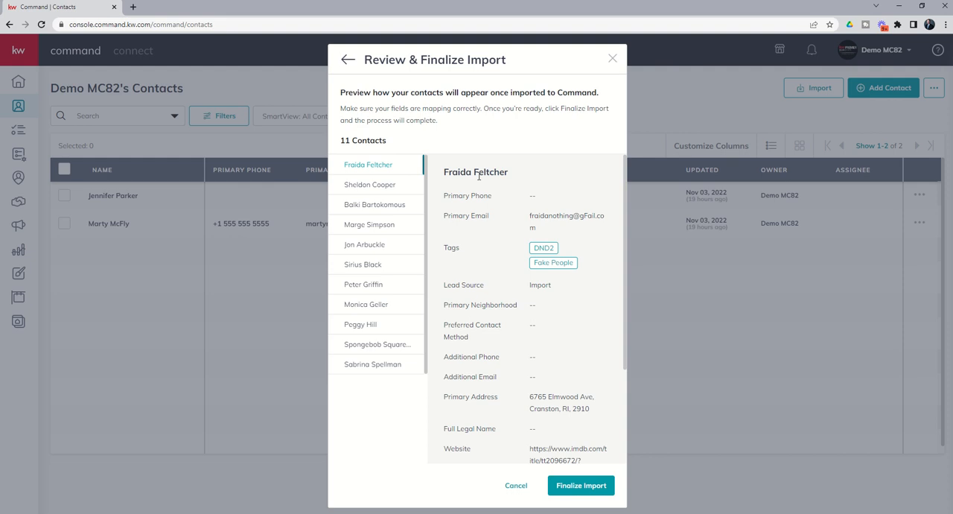
{"action": "mouse_move", "coordinate": [499, 198]}
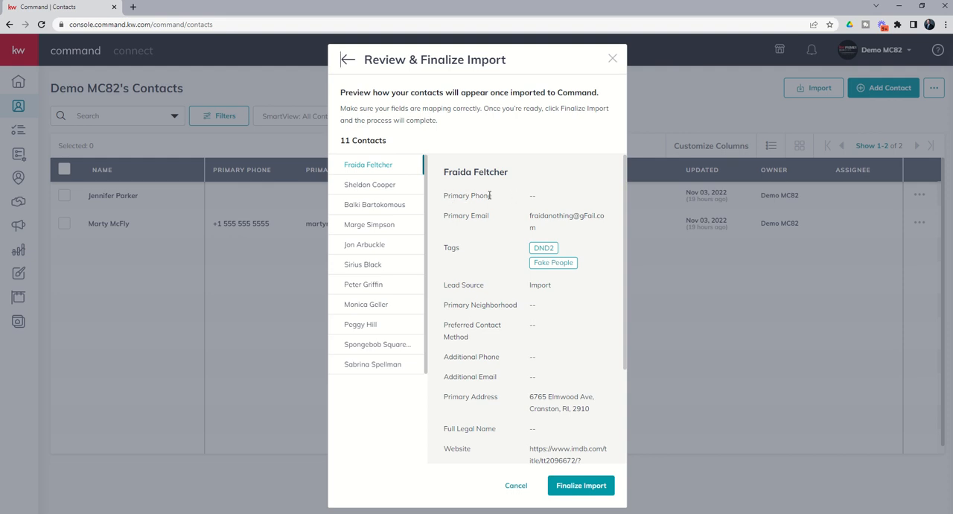
{"action": "mouse_move", "coordinate": [502, 198]}
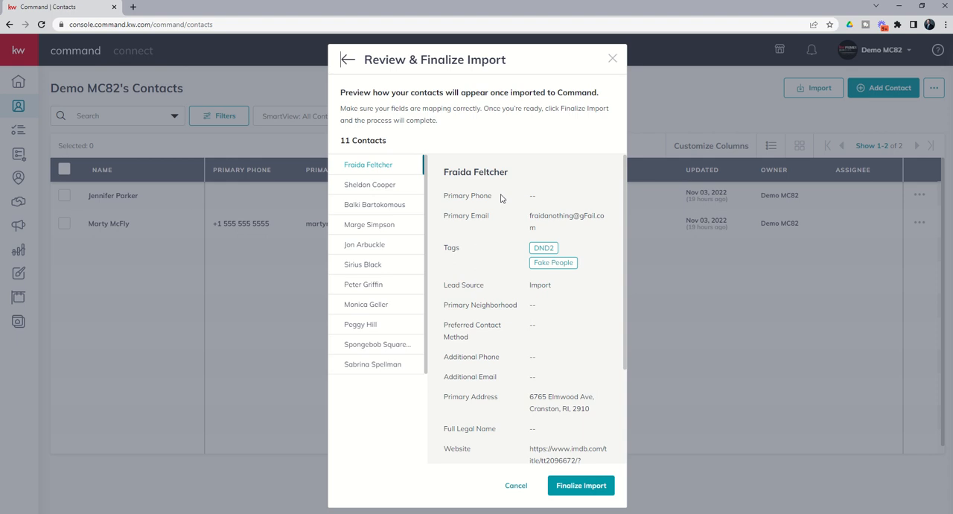
{"action": "mouse_move", "coordinate": [494, 250]}
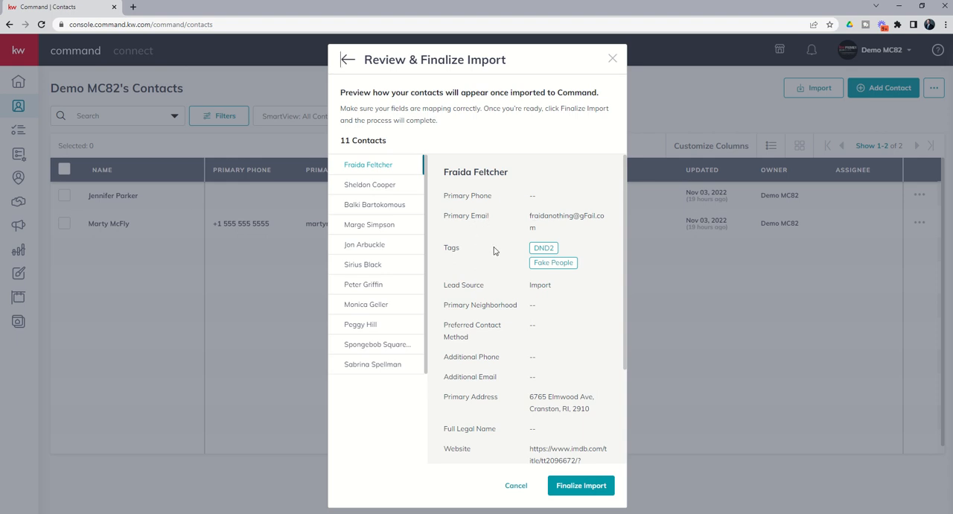
{"action": "mouse_move", "coordinate": [504, 402]}
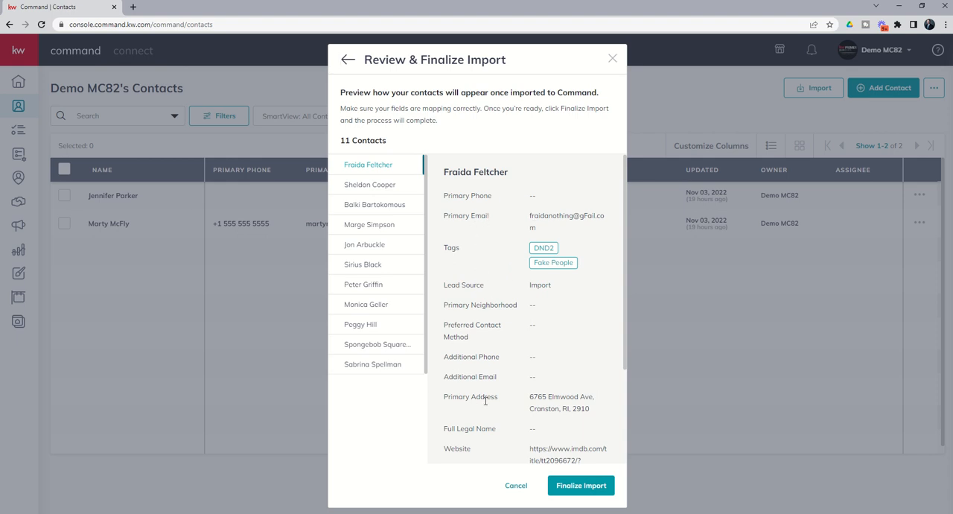
{"action": "scroll", "scroll_direction": "down", "scroll_amount": 3}
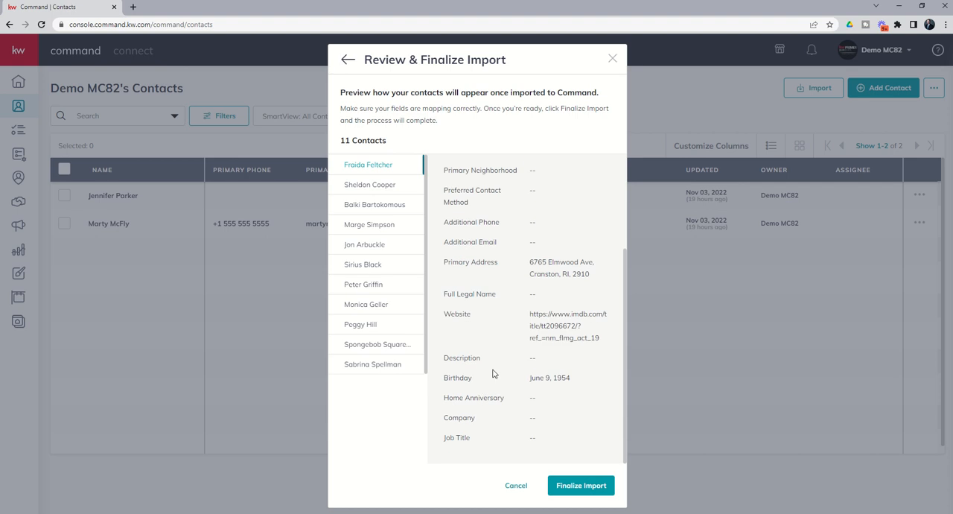
{"action": "left_click", "coordinate": [369, 184]}
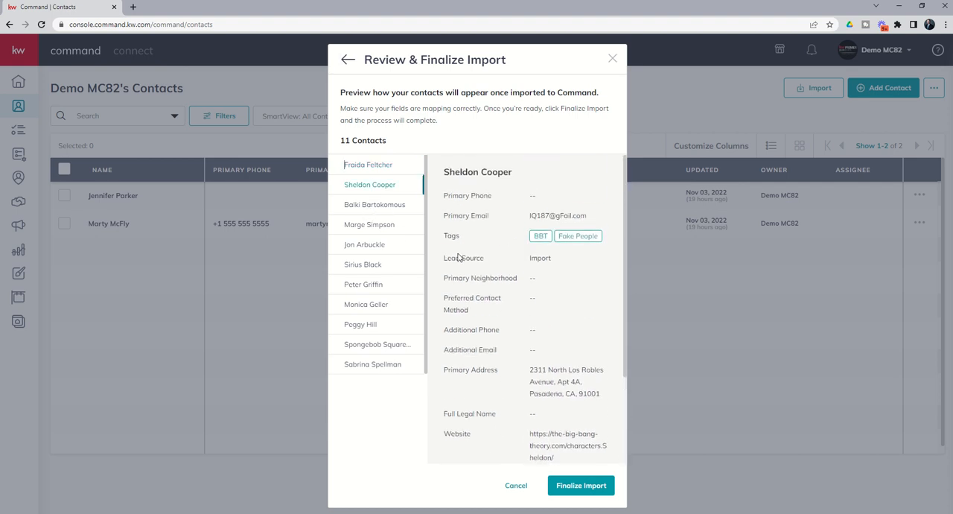
{"action": "mouse_move", "coordinate": [439, 241]}
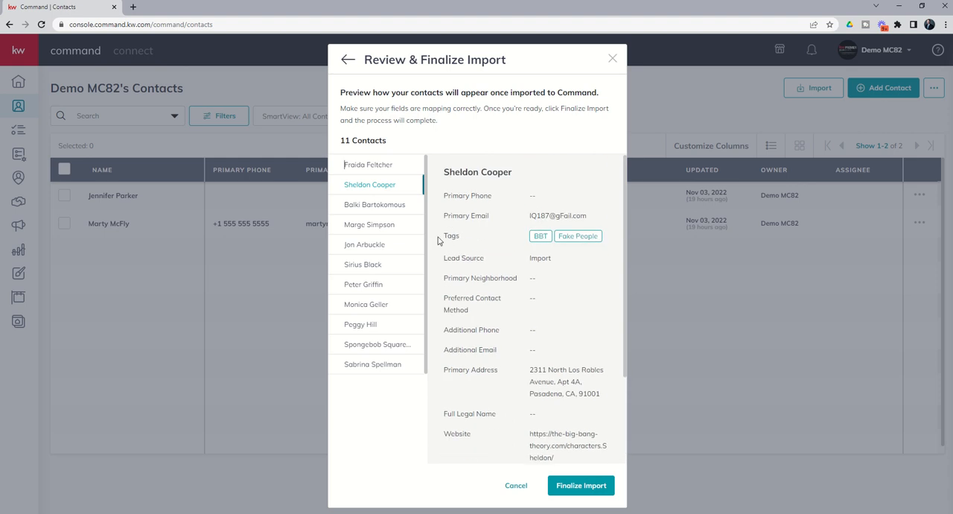
{"action": "mouse_move", "coordinate": [525, 377]}
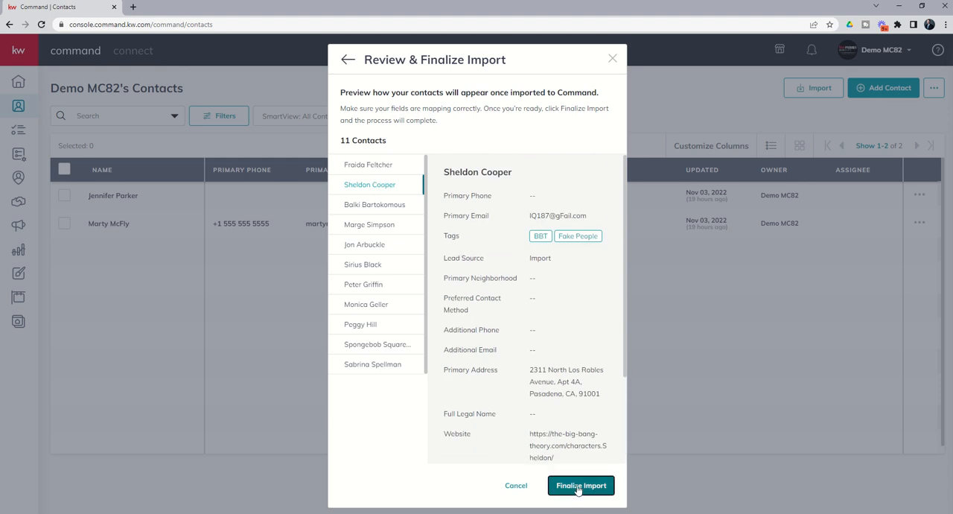
Step: Finalize the import, return to Contacts and reload to show all 11 imported contacts
{"action": "left_click", "coordinate": [581, 485]}
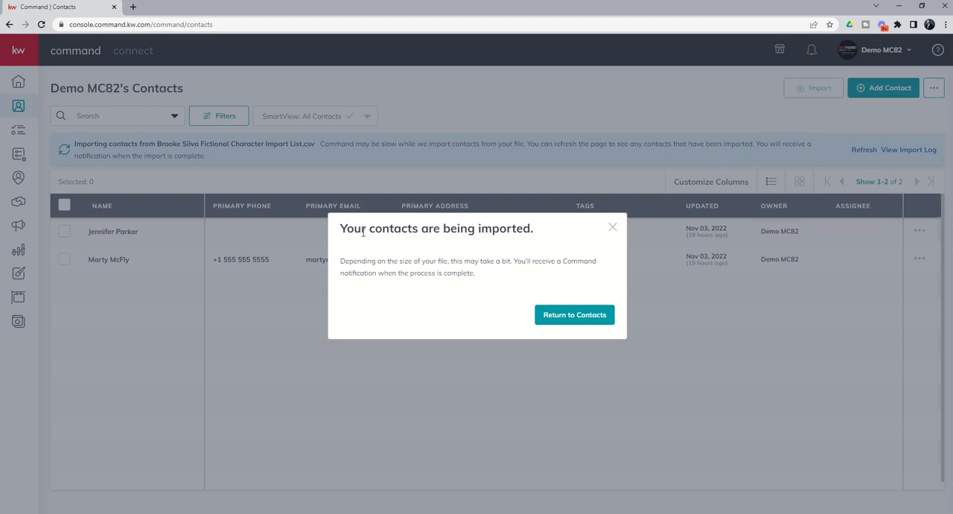
{"action": "mouse_move", "coordinate": [398, 270]}
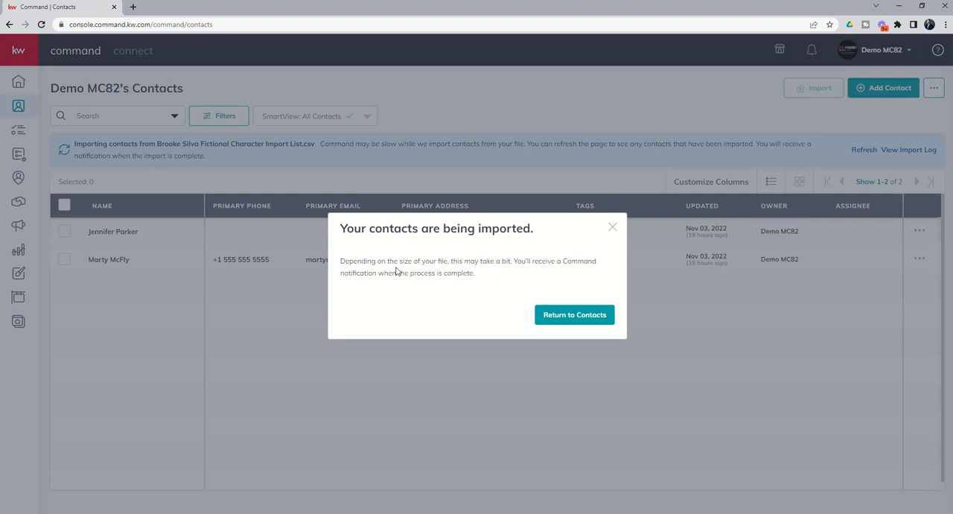
{"action": "mouse_move", "coordinate": [482, 280]}
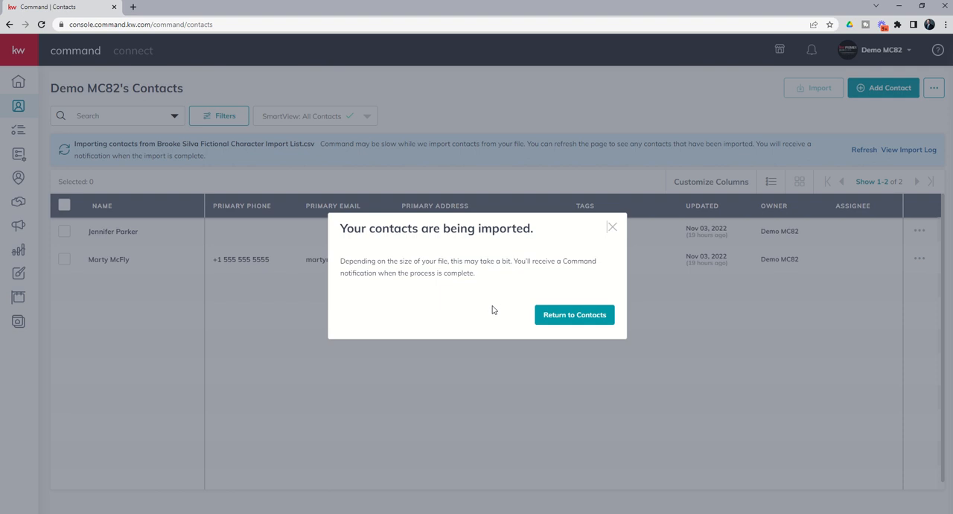
{"action": "mouse_move", "coordinate": [560, 319]}
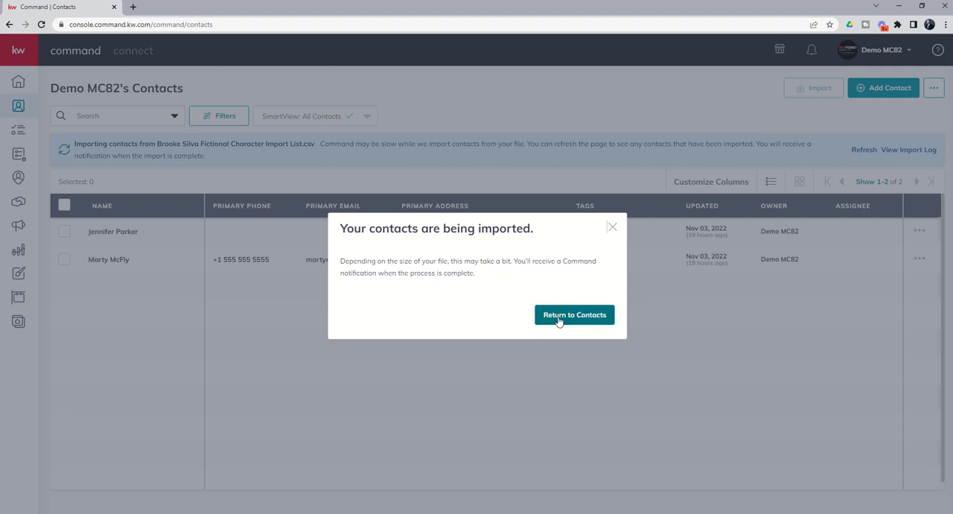
{"action": "left_click", "coordinate": [574, 316]}
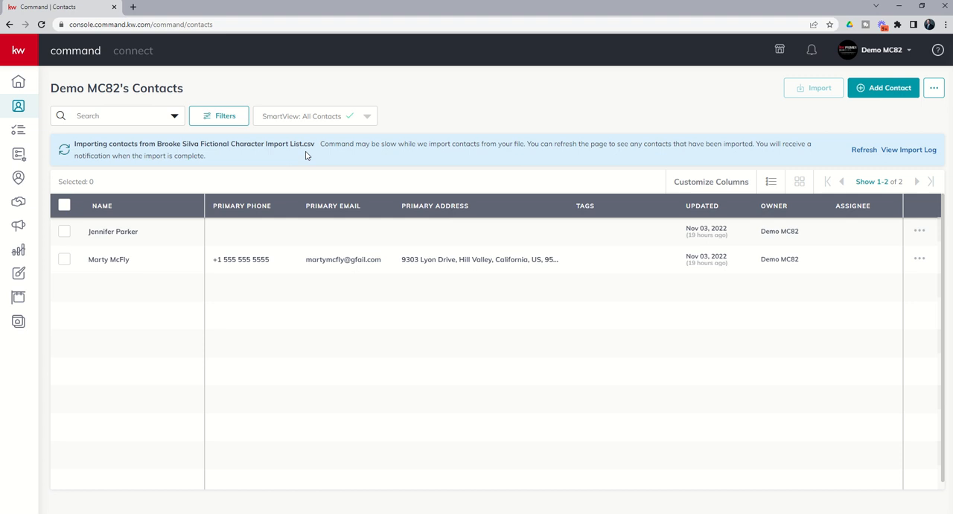
{"action": "mouse_move", "coordinate": [146, 155]}
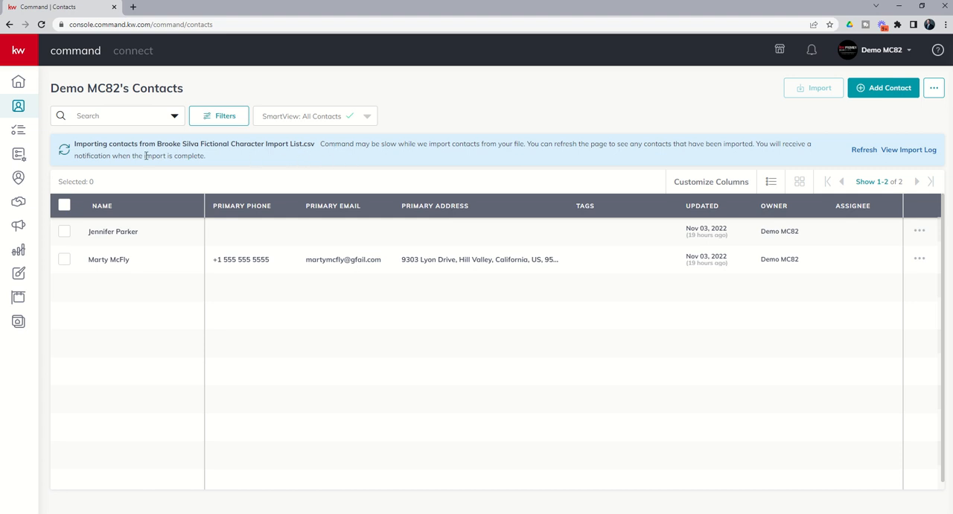
{"action": "mouse_move", "coordinate": [289, 152]}
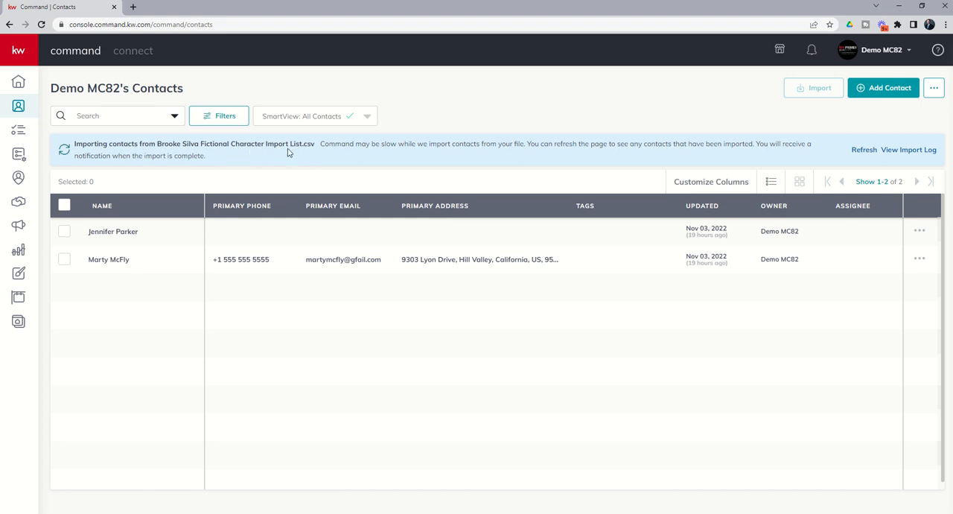
{"action": "mouse_move", "coordinate": [475, 146]}
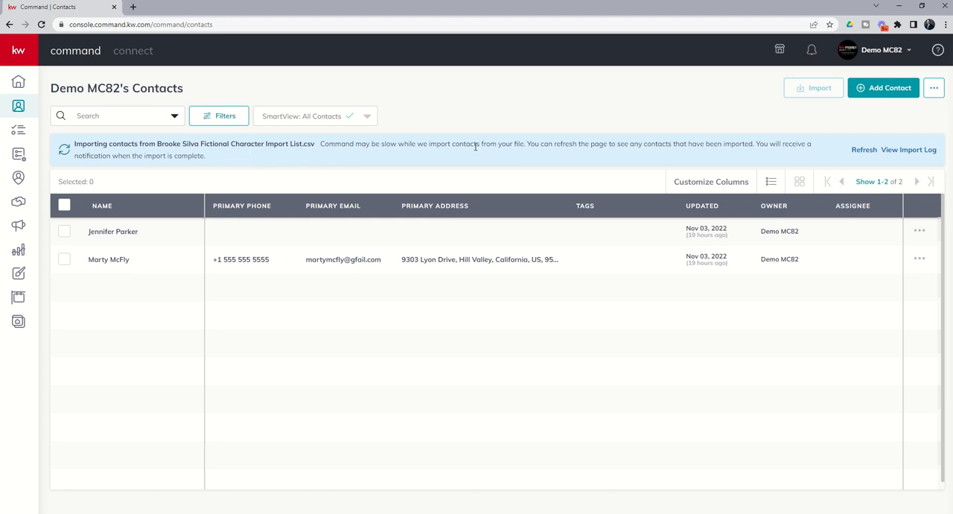
{"action": "mouse_move", "coordinate": [487, 155]}
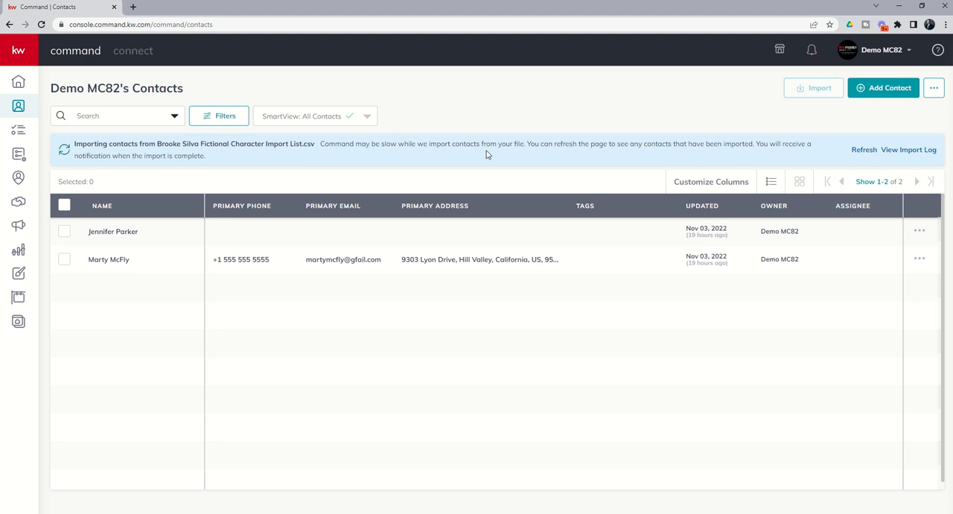
{"action": "mouse_move", "coordinate": [664, 146]}
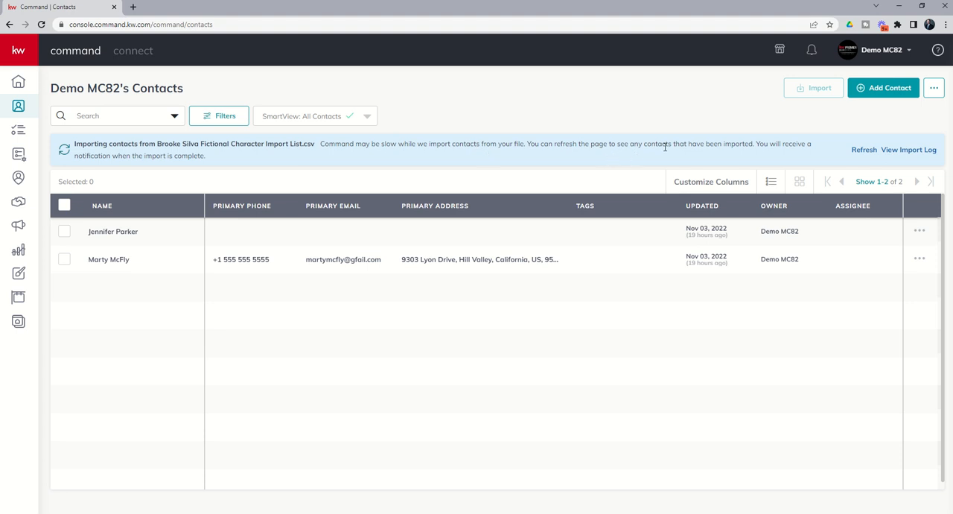
{"action": "mouse_move", "coordinate": [754, 146]}
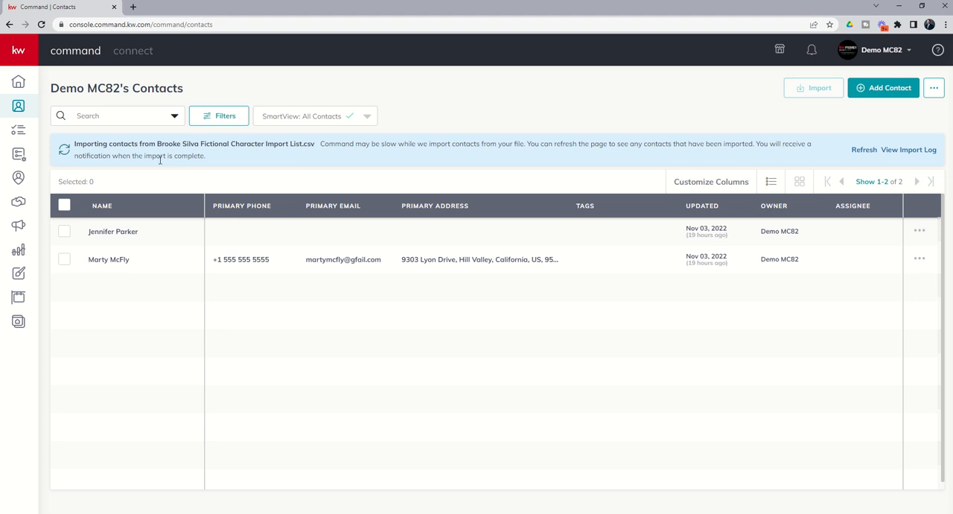
{"action": "mouse_move", "coordinate": [40, 33]}
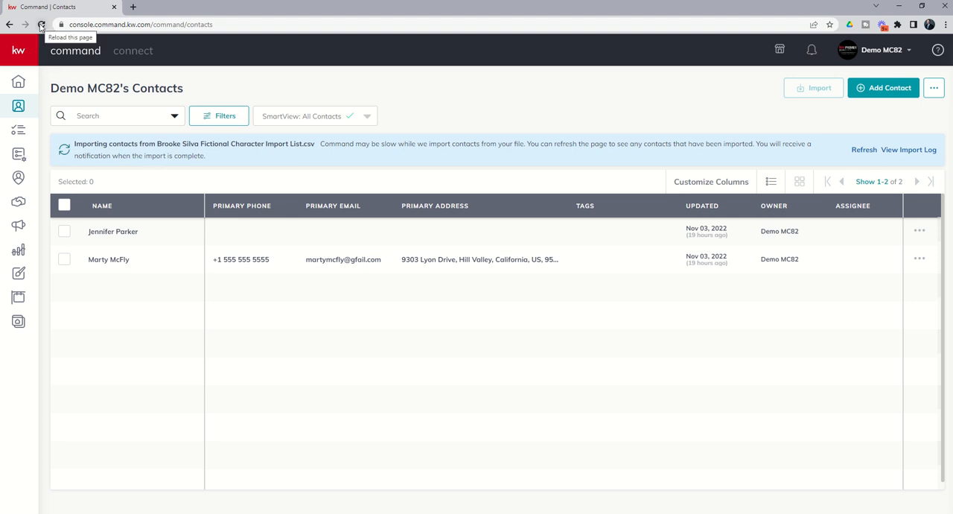
{"action": "left_click", "coordinate": [45, 24]}
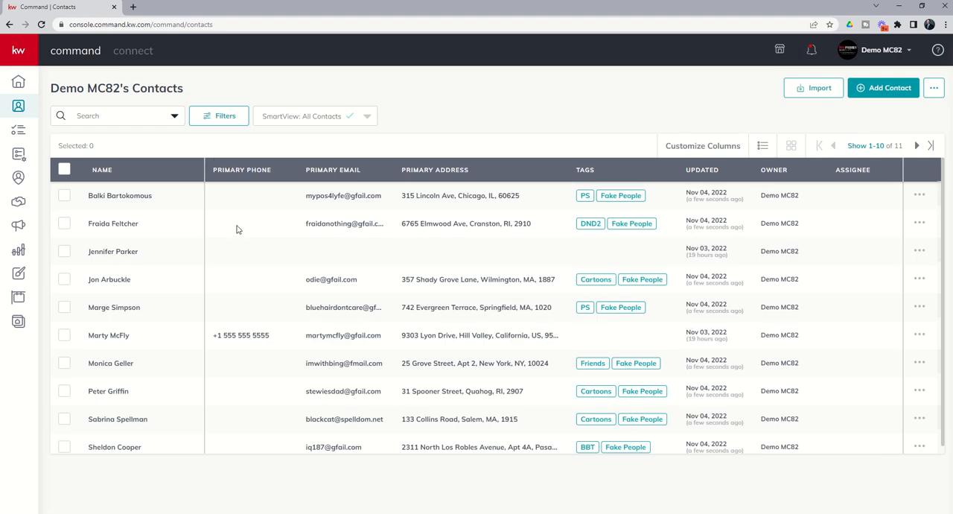
{"action": "scroll", "scroll_direction": "down", "scroll_amount": 3}
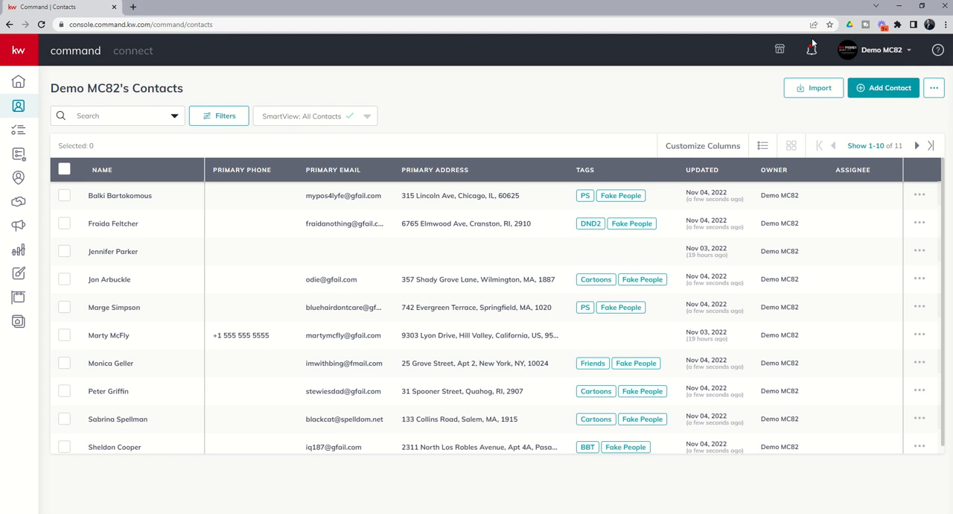
Step: From the notifications, download the failed-imports CSV and open it in Excel
{"action": "left_click", "coordinate": [810, 49]}
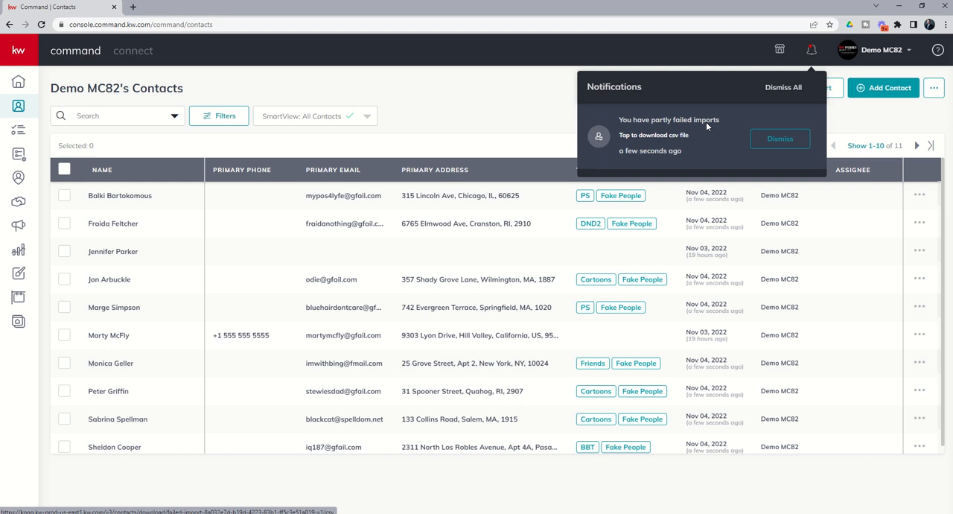
{"action": "mouse_move", "coordinate": [658, 142]}
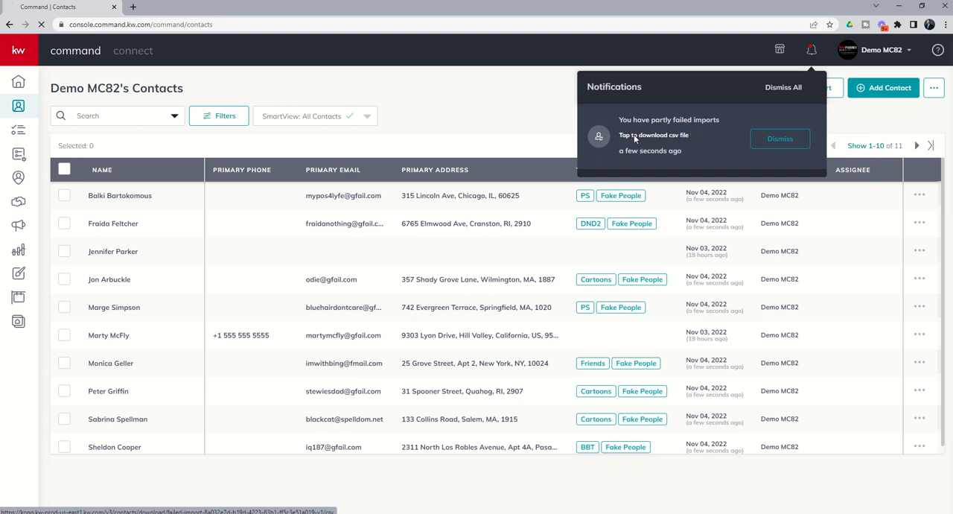
{"action": "left_click", "coordinate": [654, 135]}
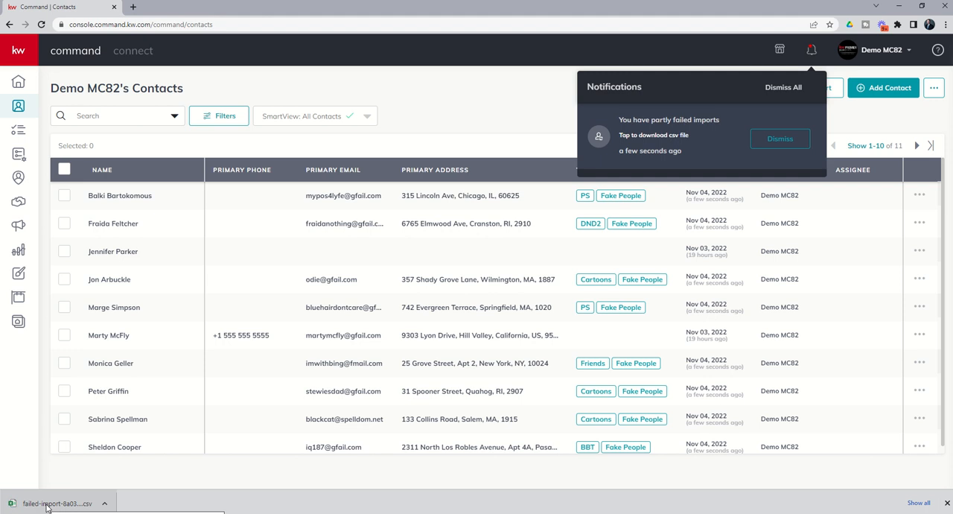
{"action": "left_click", "coordinate": [52, 499]}
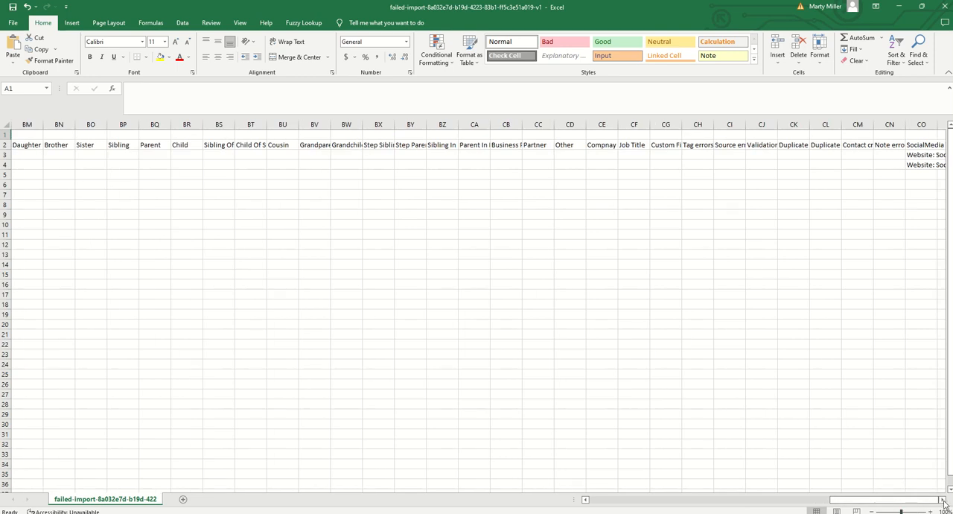
Step: Read the SocialMedia error column for the two failed rows, then return to Command contacts
{"action": "scroll", "scroll_direction": "right", "scroll_amount": 3}
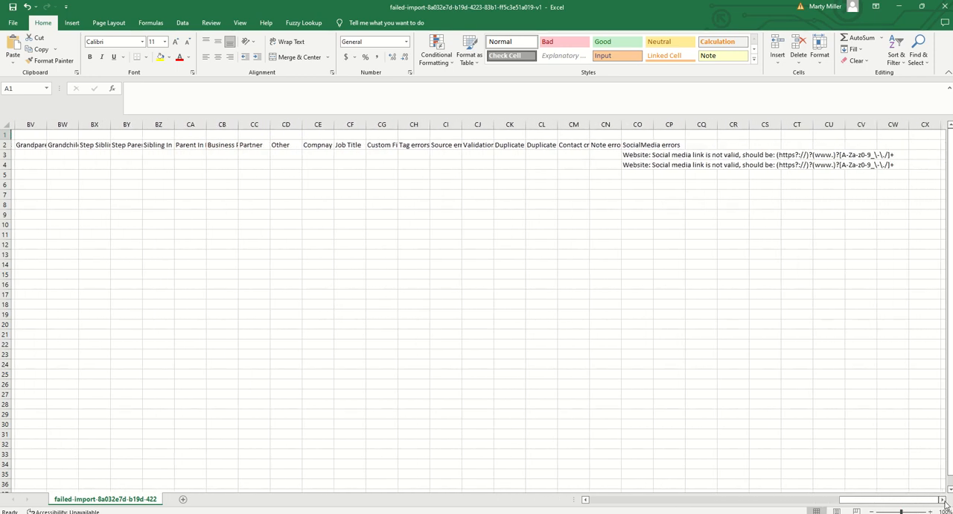
{"action": "scroll", "scroll_direction": "right", "scroll_amount": 3}
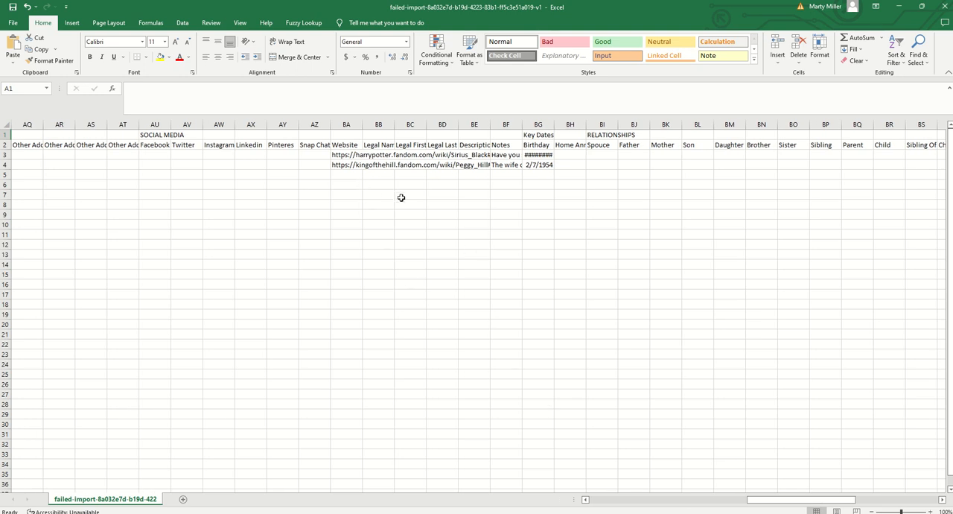
{"action": "scroll", "scroll_direction": "right", "scroll_amount": 3}
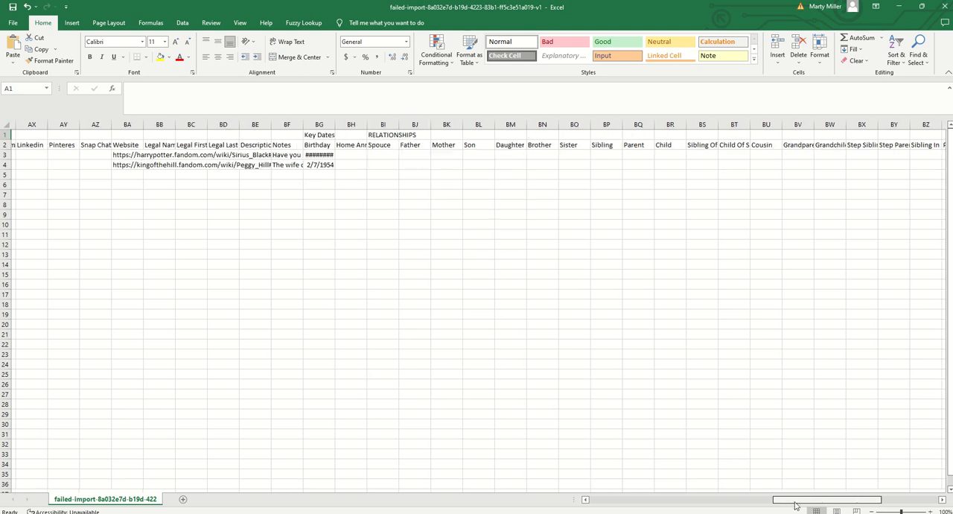
{"action": "scroll", "scroll_direction": "right", "scroll_amount": 3}
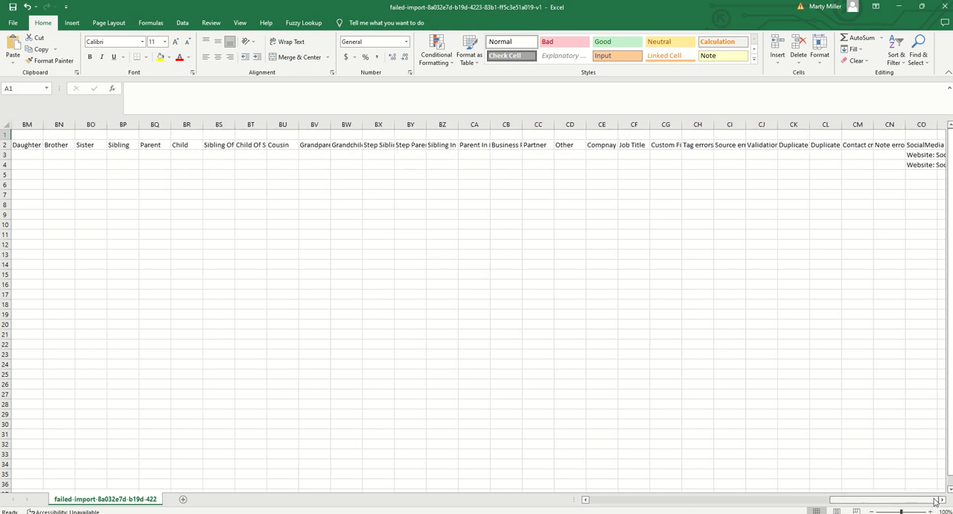
{"action": "scroll", "scroll_direction": "right", "scroll_amount": 3}
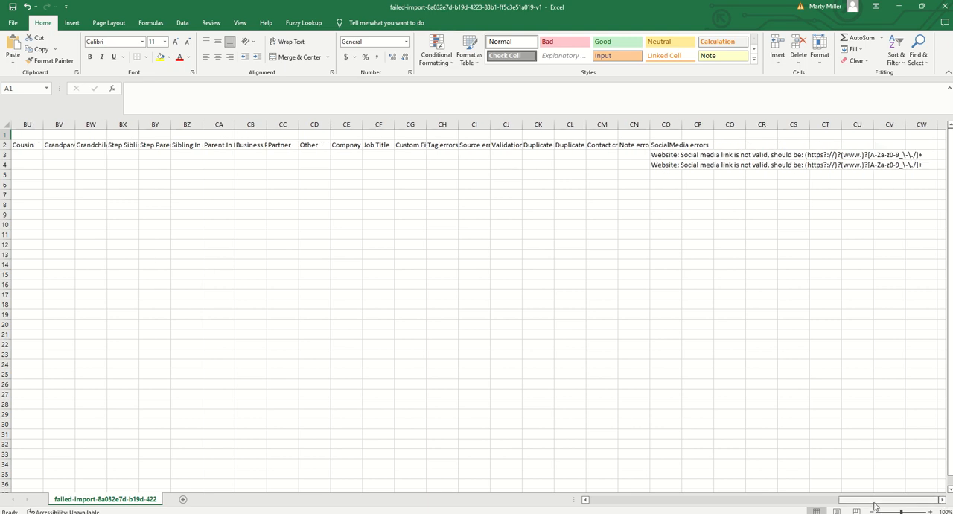
{"action": "scroll", "scroll_direction": "left", "scroll_amount": 3}
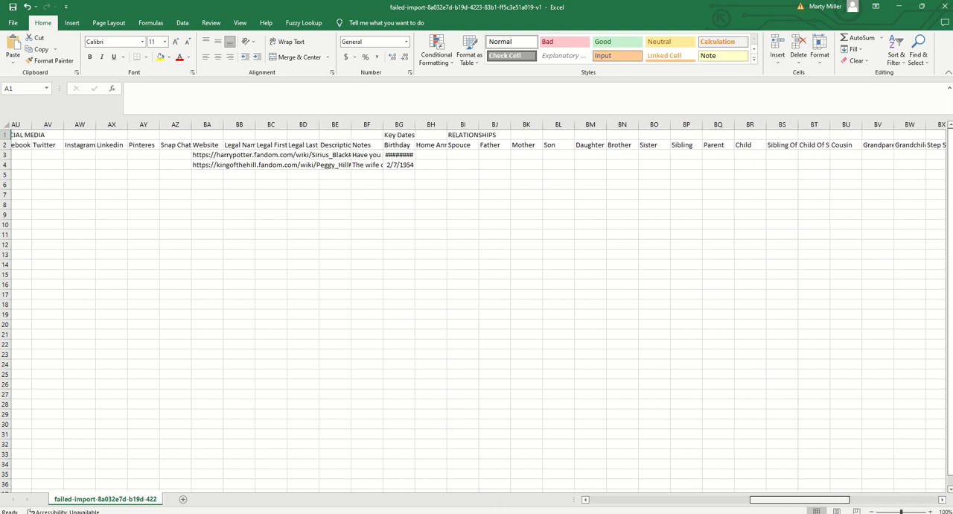
{"action": "scroll", "scroll_direction": "left", "scroll_amount": 3}
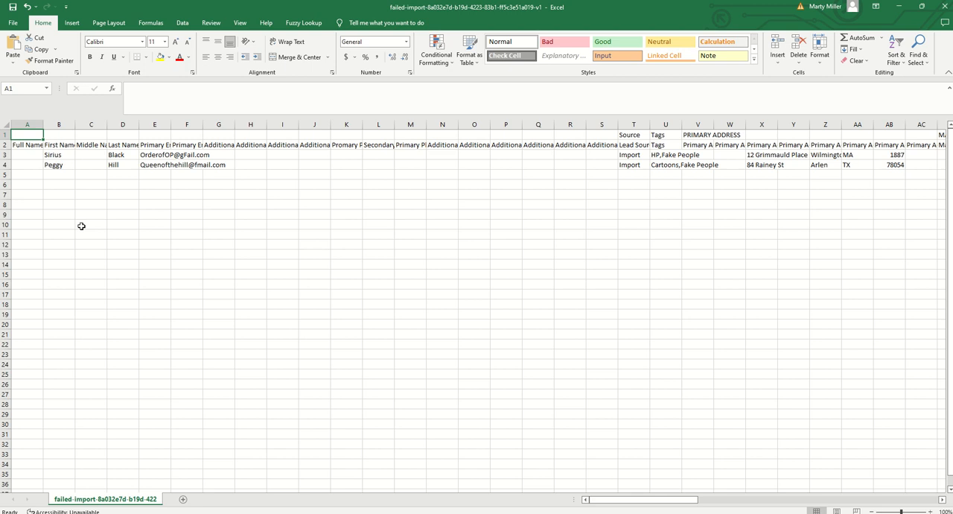
{"action": "mouse_move", "coordinate": [90, 217]}
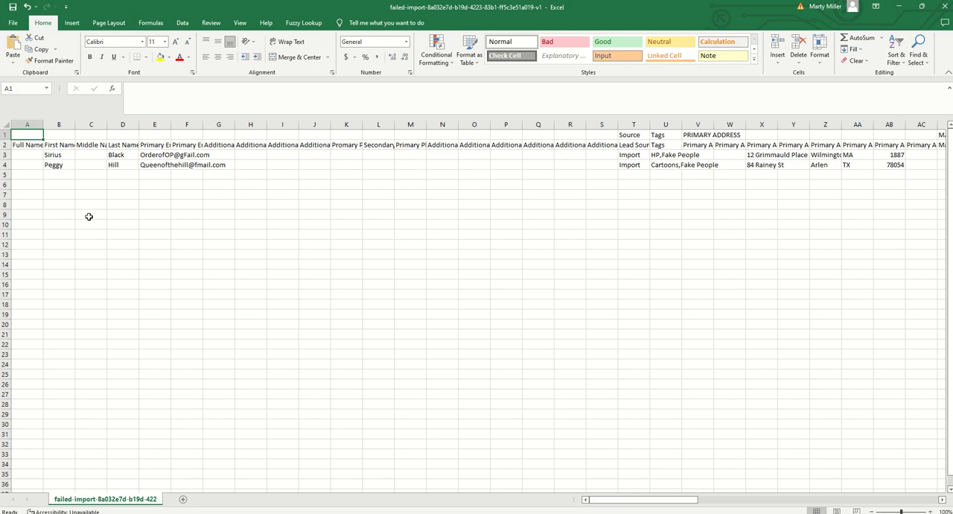
{"action": "mouse_move", "coordinate": [114, 210]}
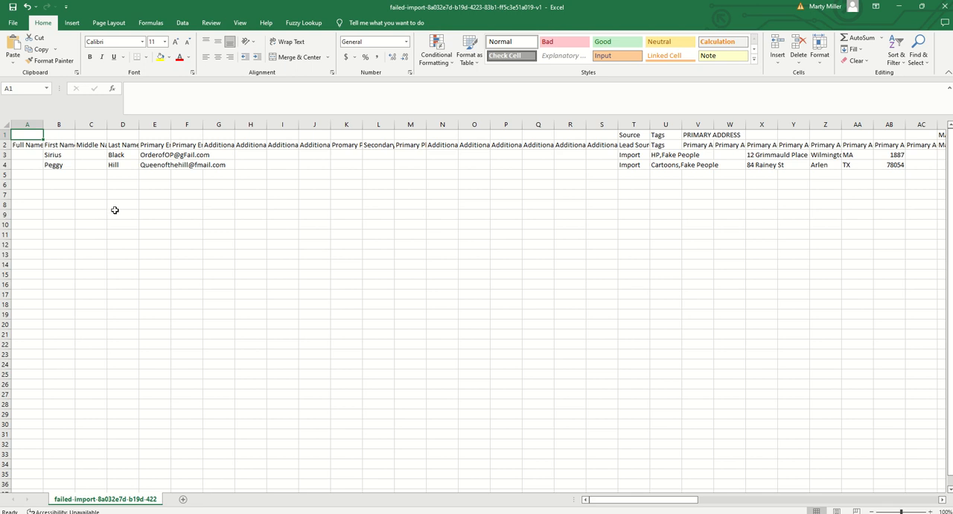
{"action": "mouse_move", "coordinate": [157, 283]}
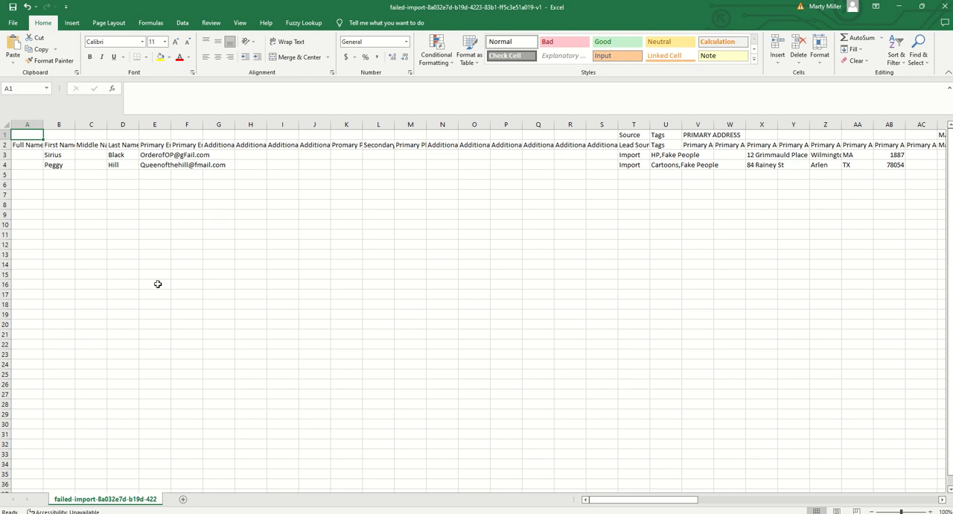
{"action": "mouse_move", "coordinate": [188, 253]}
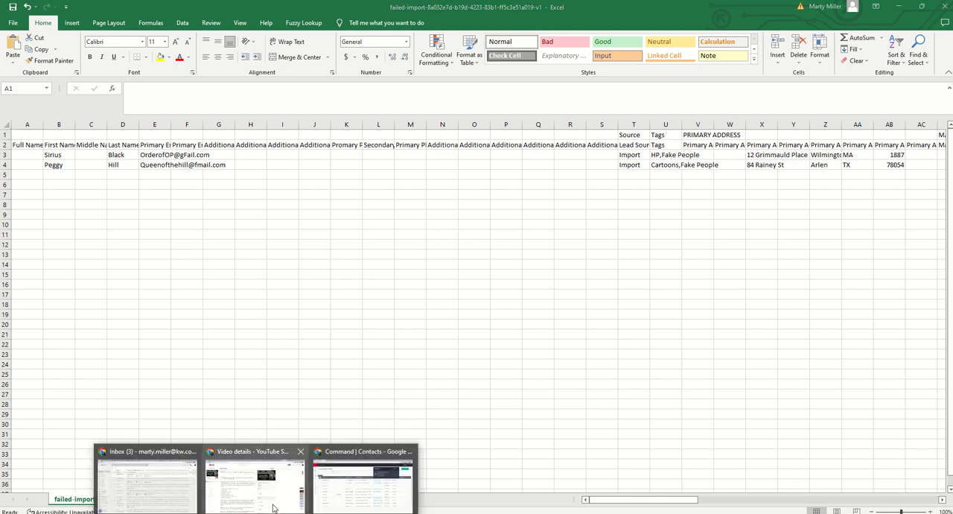
{"action": "left_click", "coordinate": [366, 484]}
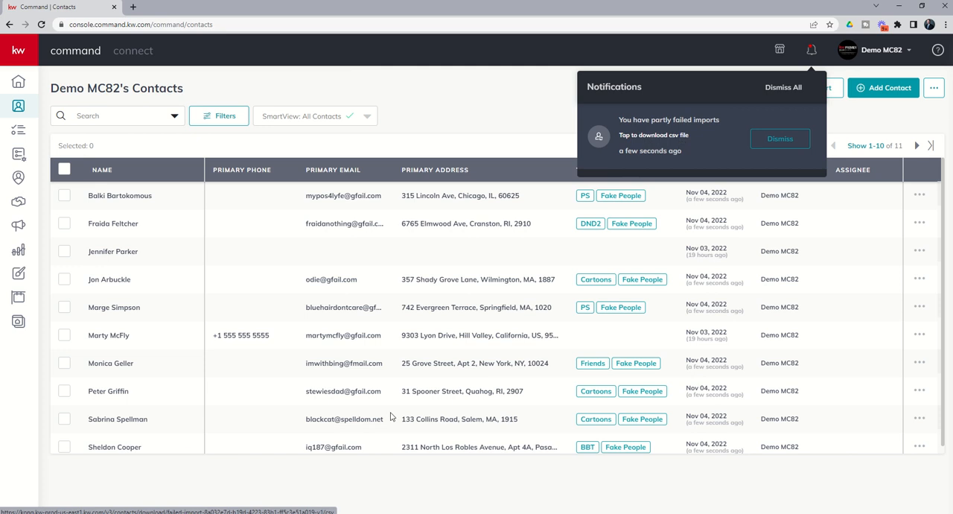
{"action": "mouse_move", "coordinate": [545, 205]}
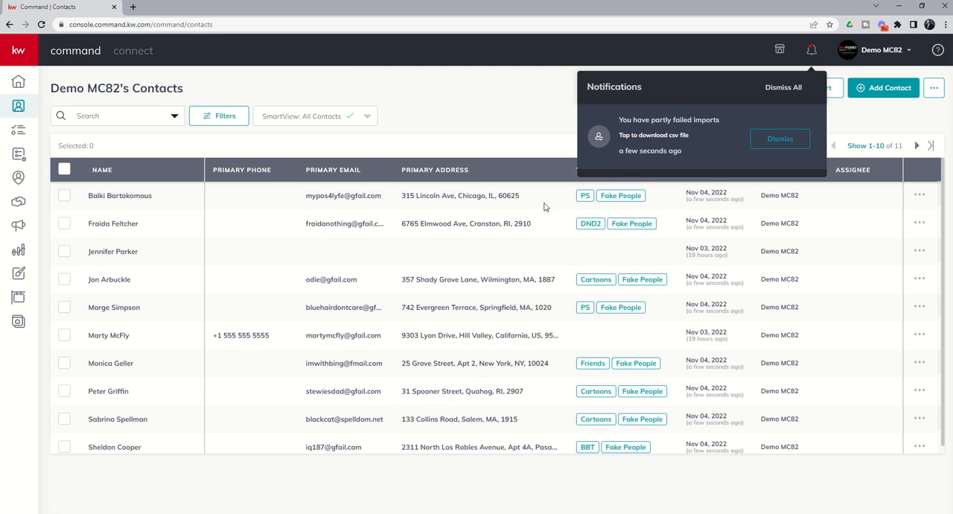
{"action": "mouse_move", "coordinate": [509, 119]}
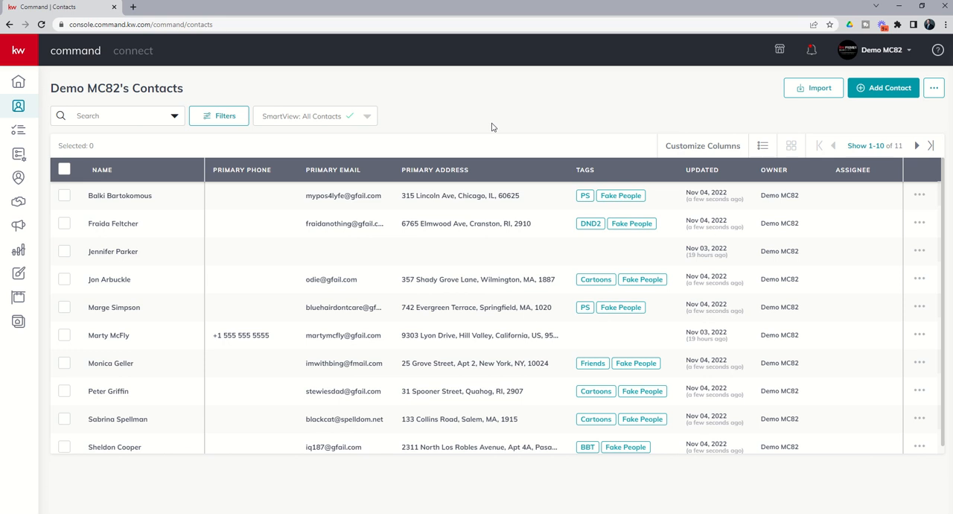
{"action": "mouse_move", "coordinate": [149, 200]}
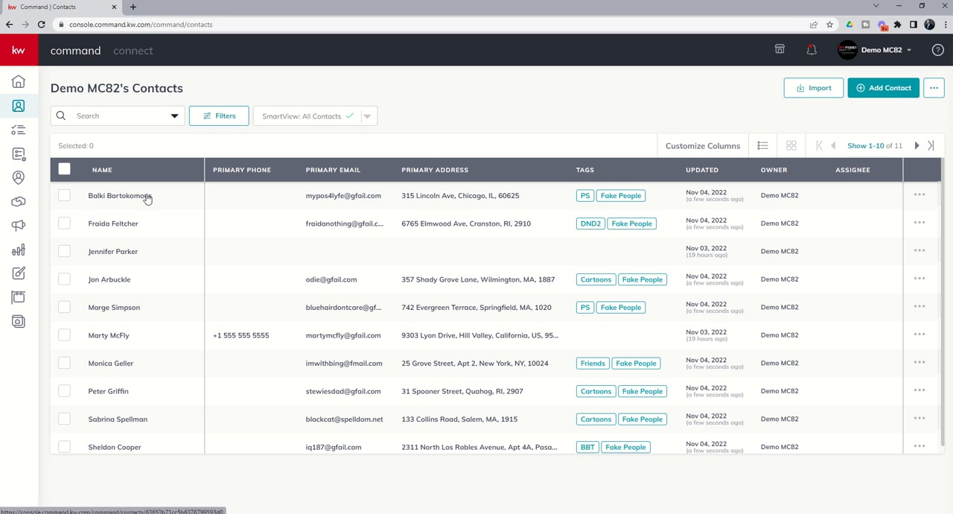
{"action": "mouse_move", "coordinate": [241, 339]}
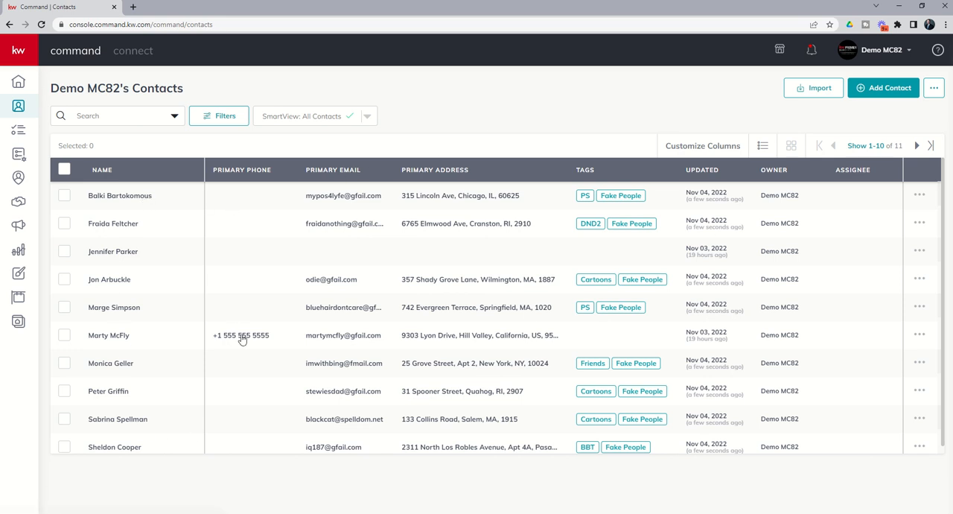
{"action": "mouse_move", "coordinate": [199, 244]}
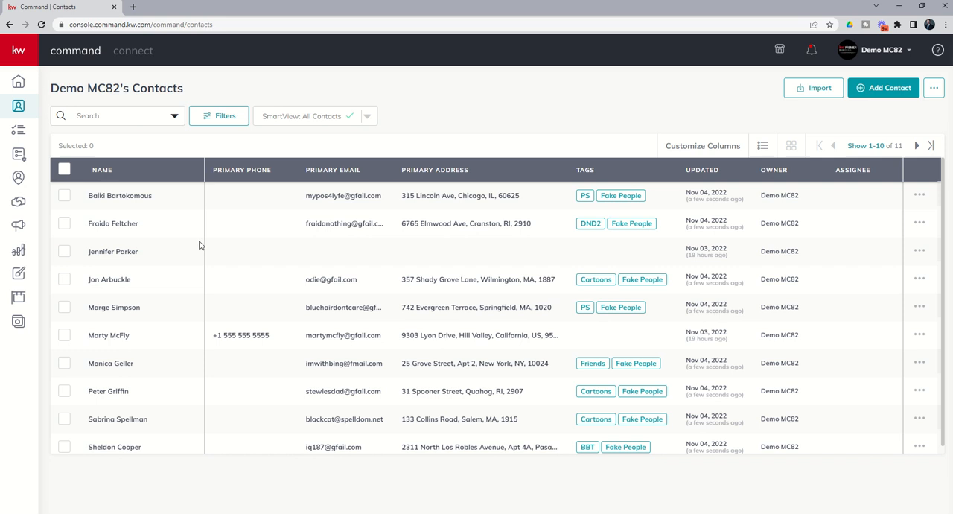
Step: Open the first imported contact's record showing its email, tags and import note
{"action": "left_click", "coordinate": [119, 195]}
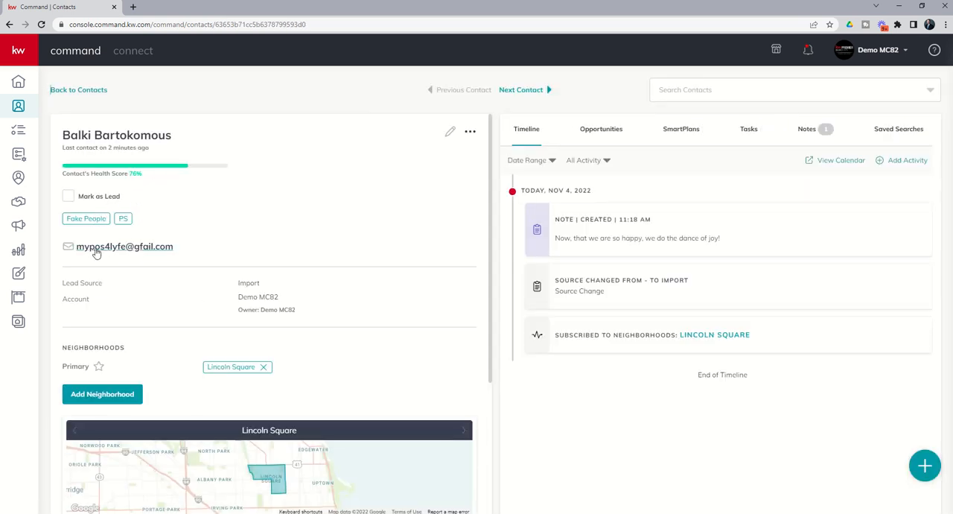
{"action": "mouse_move", "coordinate": [201, 291]}
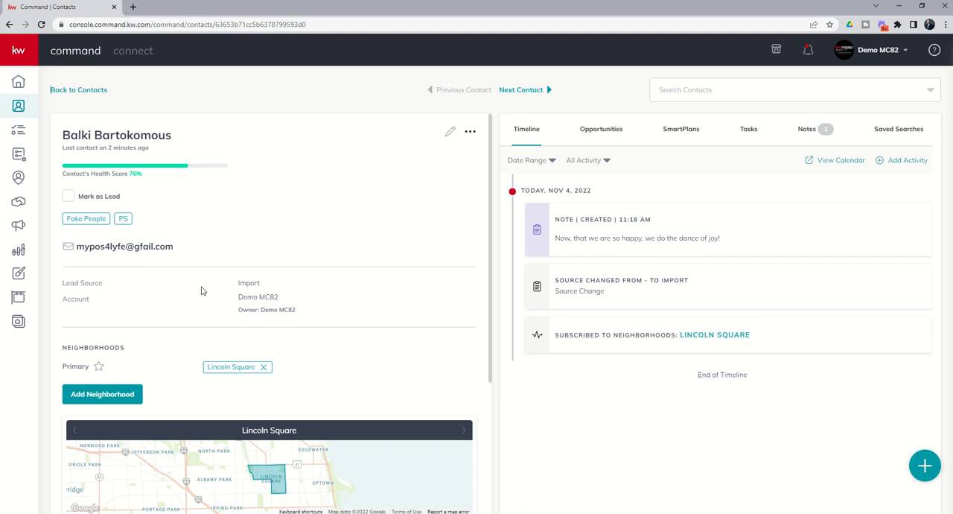
Step: Review the contact's address, birthday, website and imported note, then return to the full contacts list
{"action": "scroll", "scroll_direction": "down", "scroll_amount": 3}
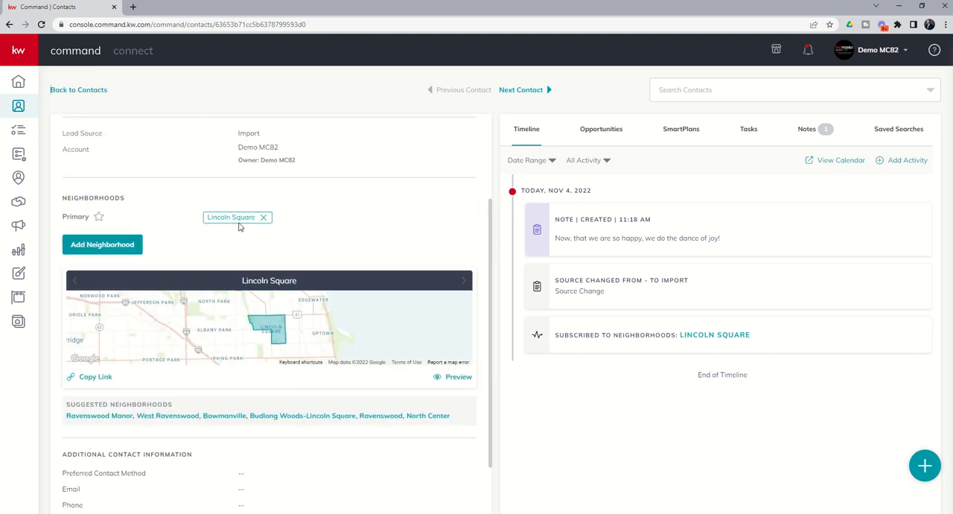
{"action": "scroll", "scroll_direction": "down", "scroll_amount": 3}
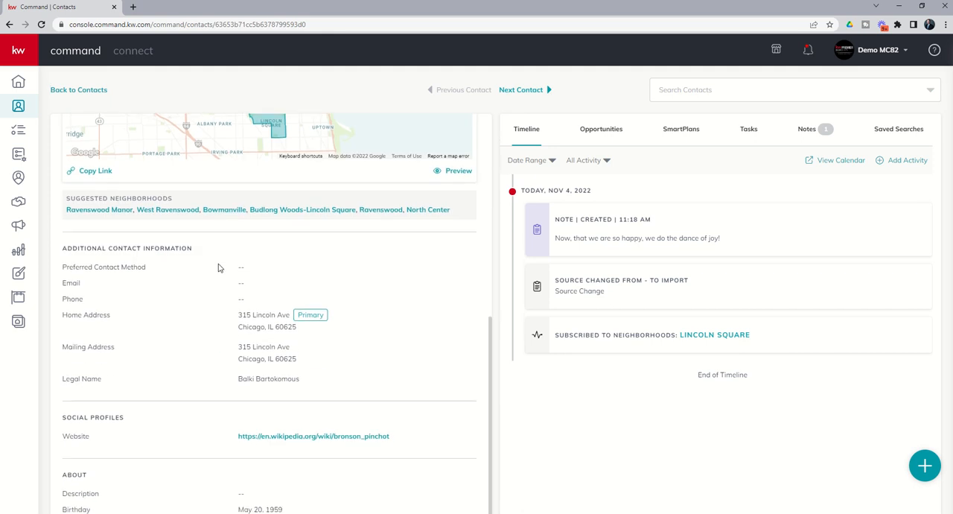
{"action": "scroll", "scroll_direction": "down", "scroll_amount": 3}
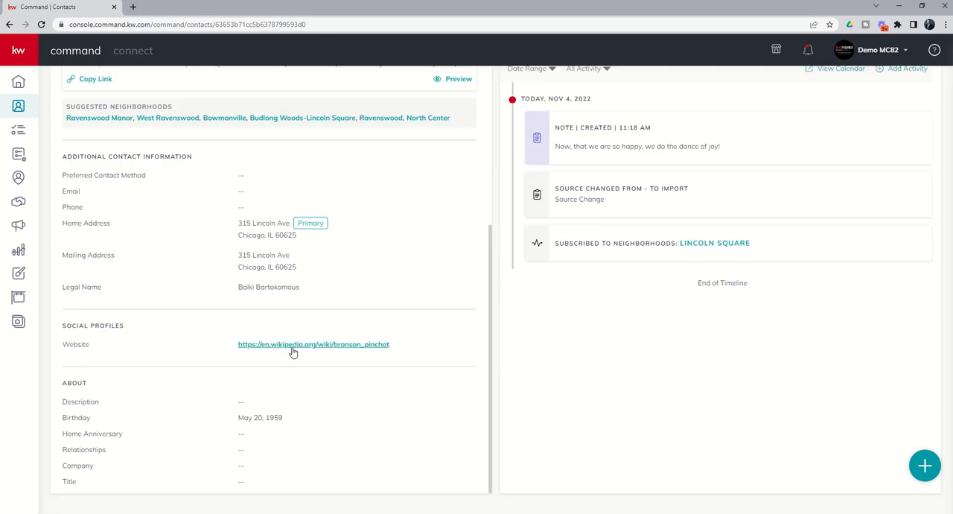
{"action": "mouse_move", "coordinate": [298, 423]}
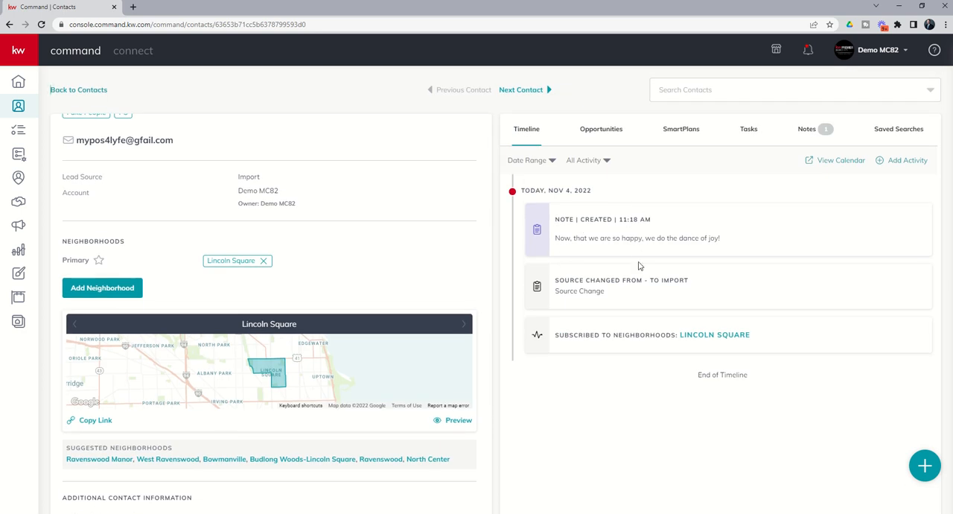
{"action": "mouse_move", "coordinate": [824, 137]}
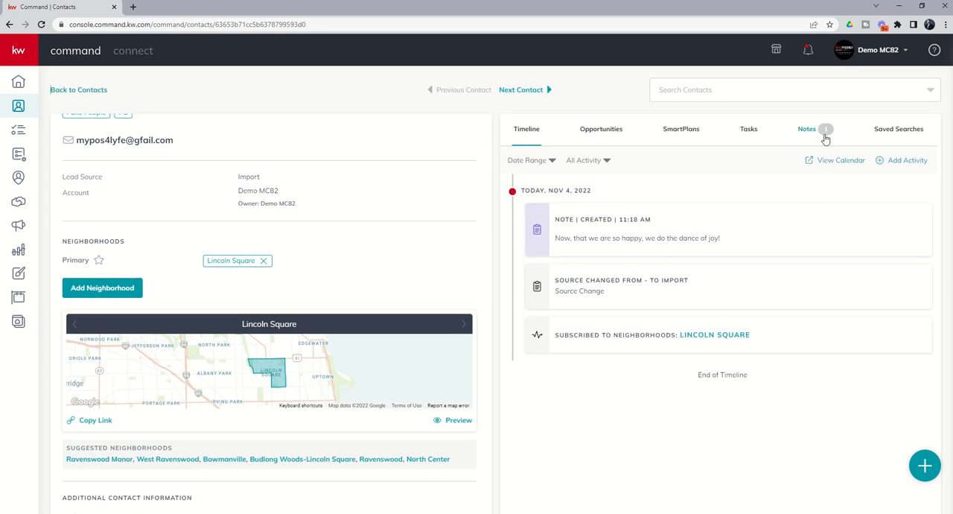
{"action": "left_click", "coordinate": [807, 128]}
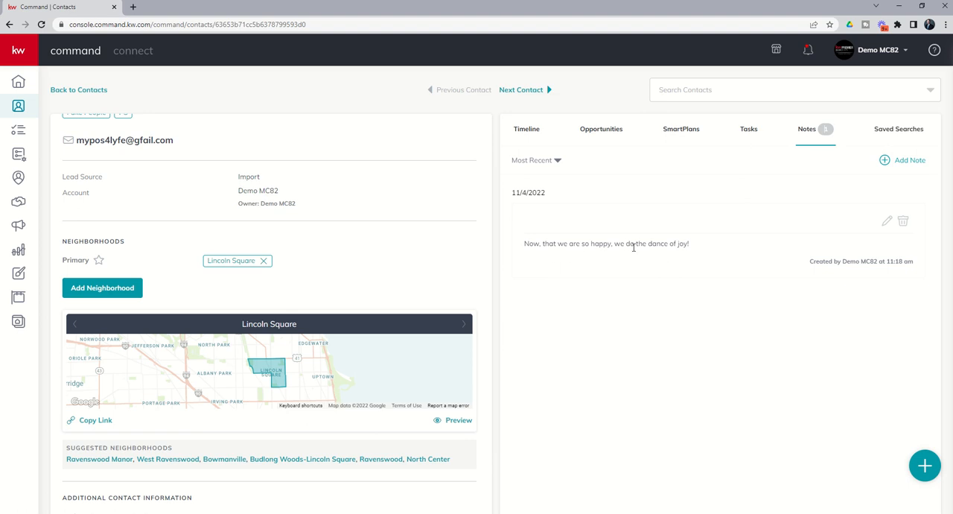
{"action": "mouse_move", "coordinate": [21, 107]}
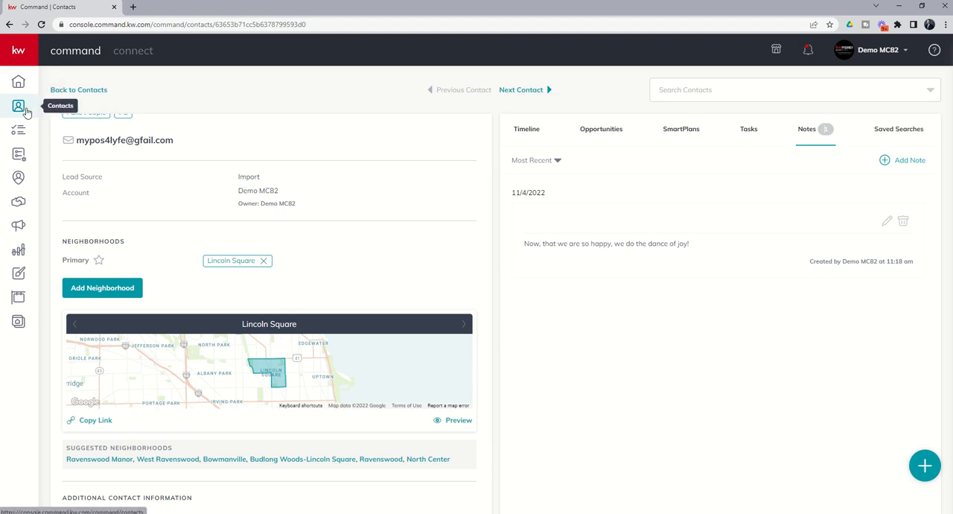
{"action": "left_click", "coordinate": [18, 104]}
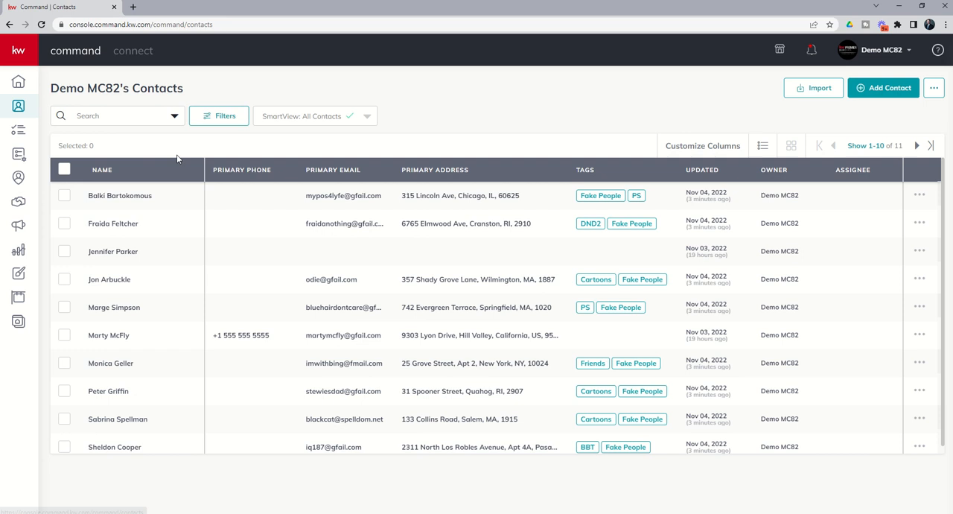
{"action": "mouse_move", "coordinate": [169, 144]}
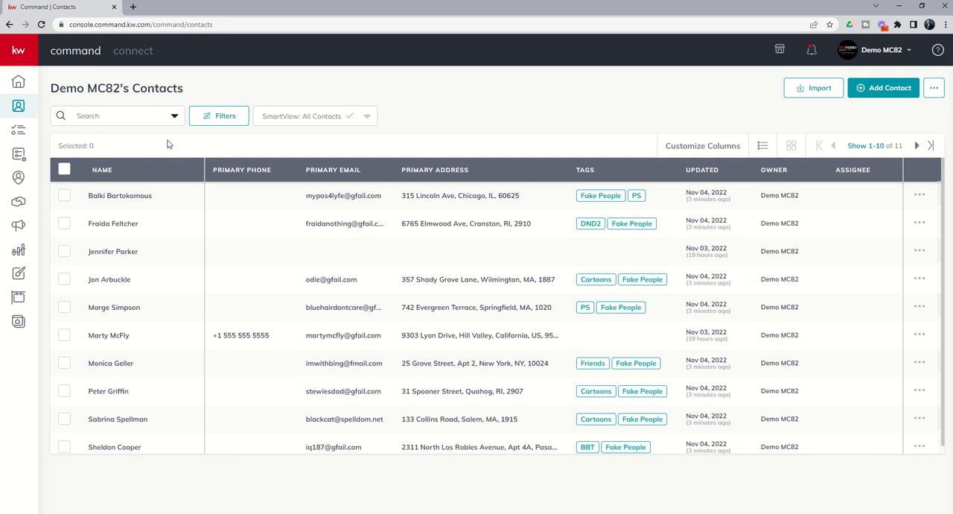